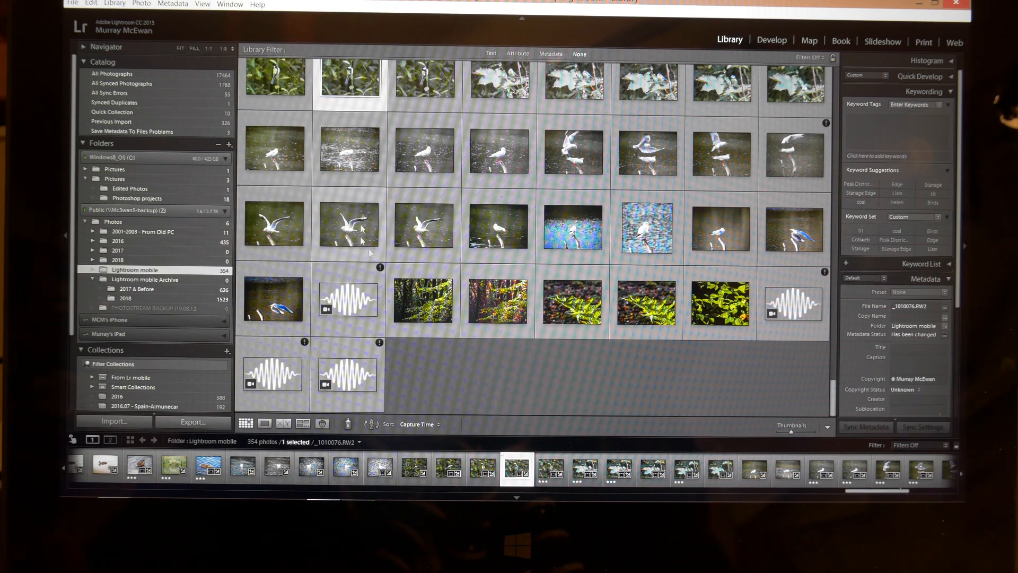
mouse_move(497, 302)
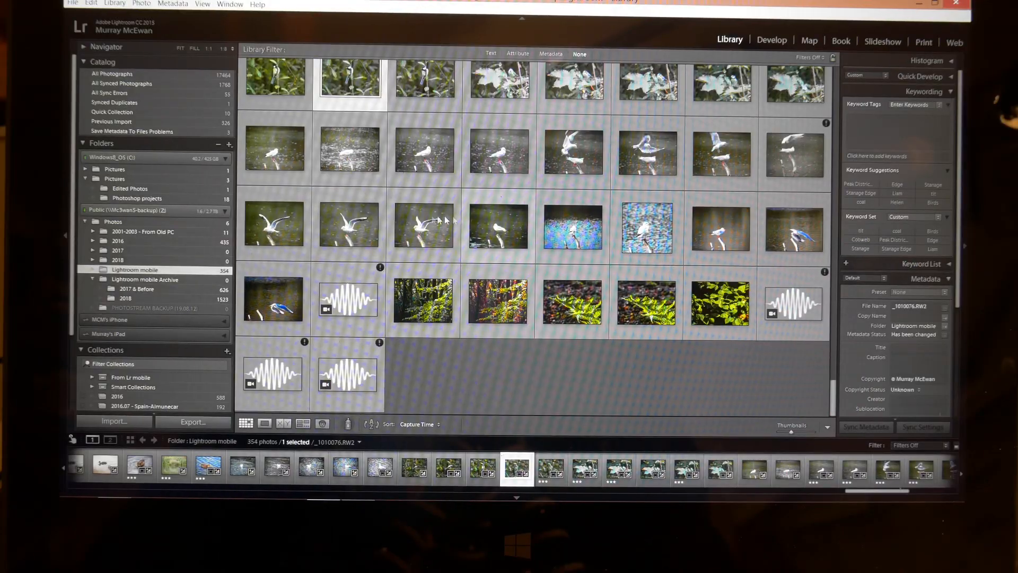
mouse_move(423, 225)
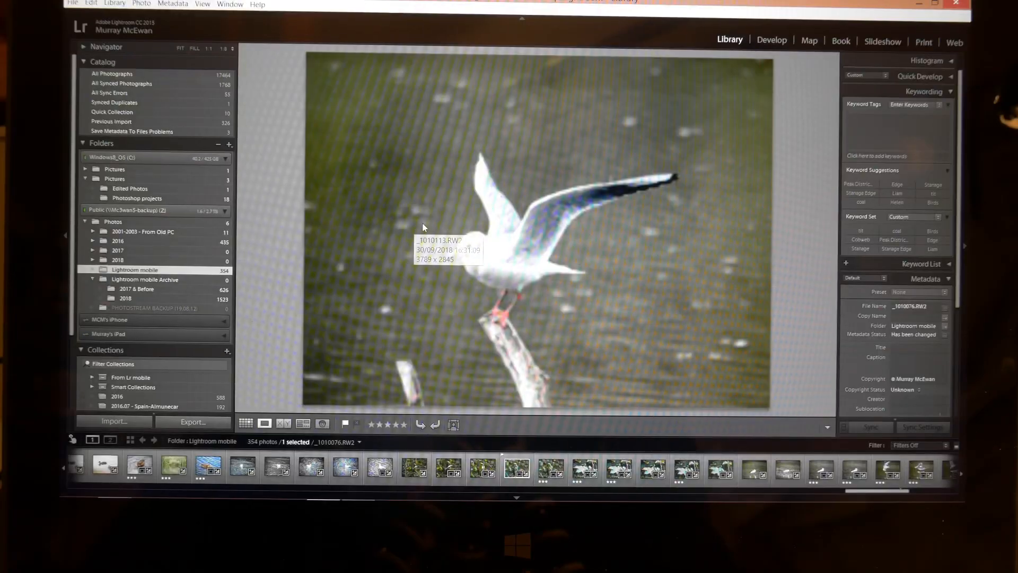
click(516, 467)
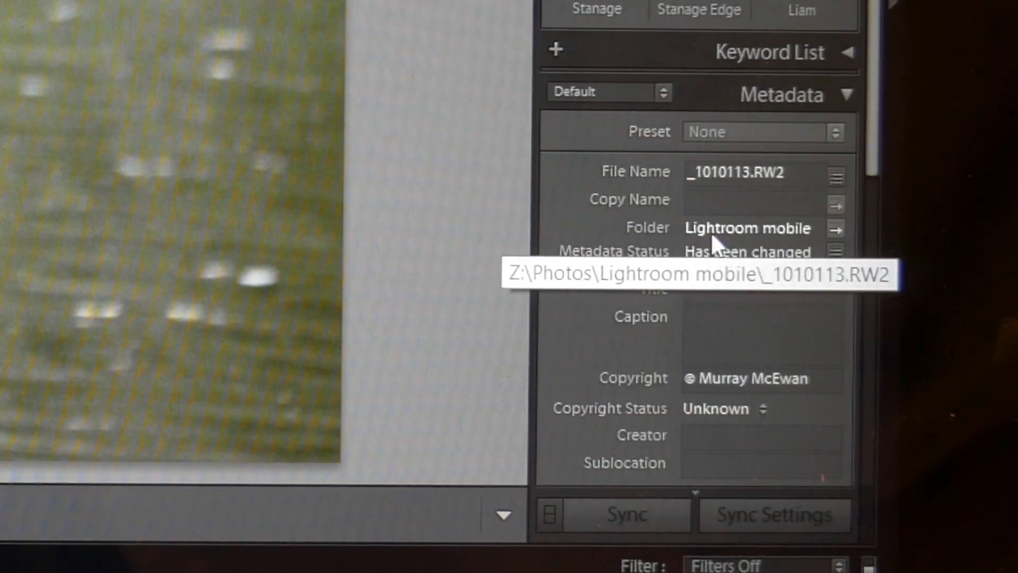
mouse_move(331, 90)
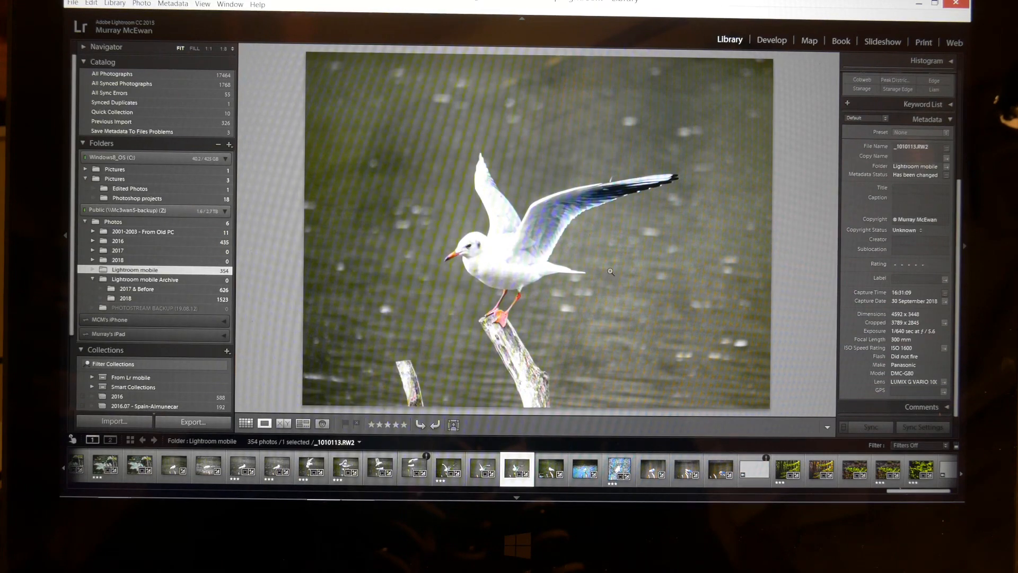
mouse_move(628, 330)
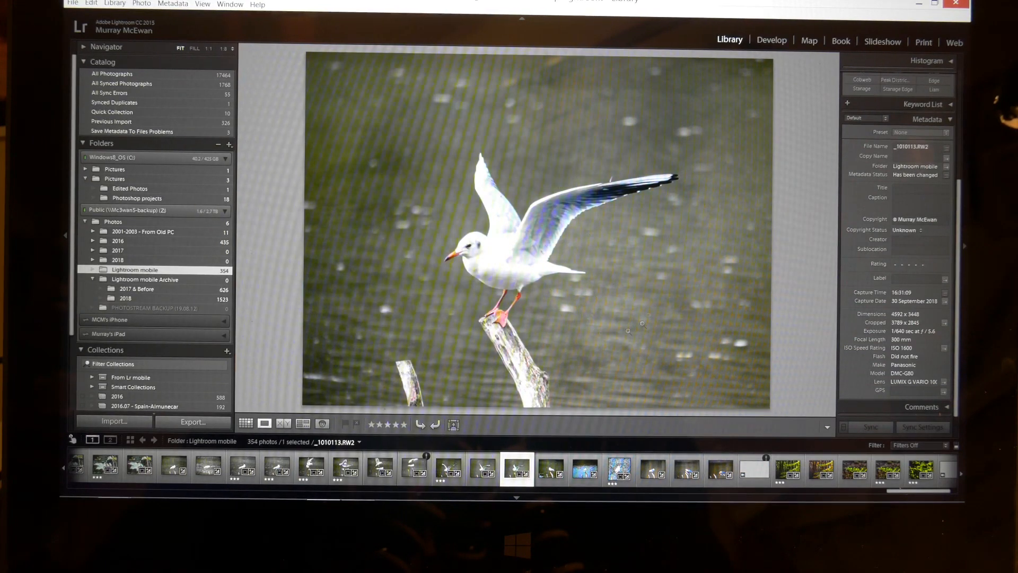
click(246, 423)
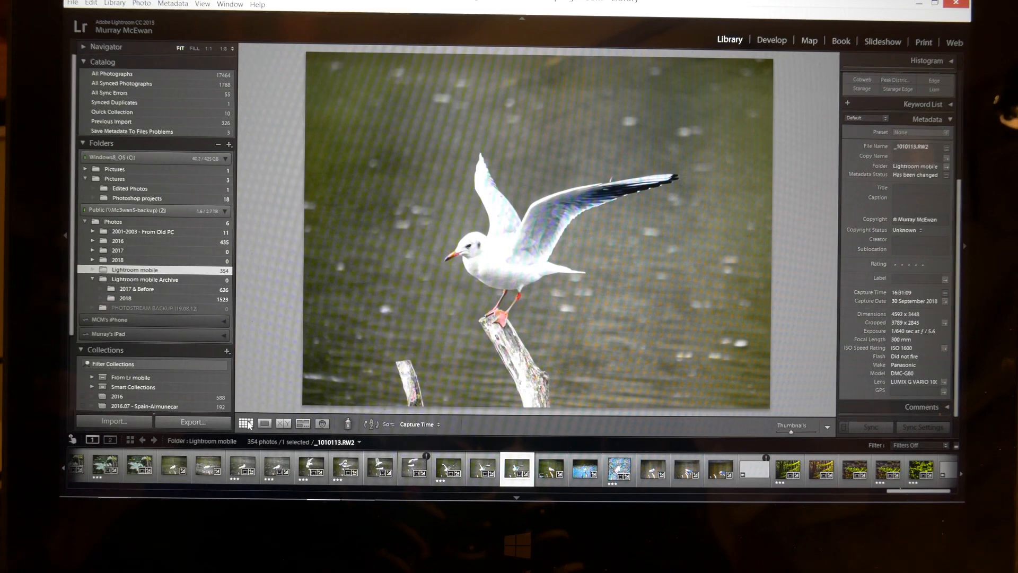
Step: Switch back to the thumbnail grid of the Lightroom mobile folder
click(245, 423)
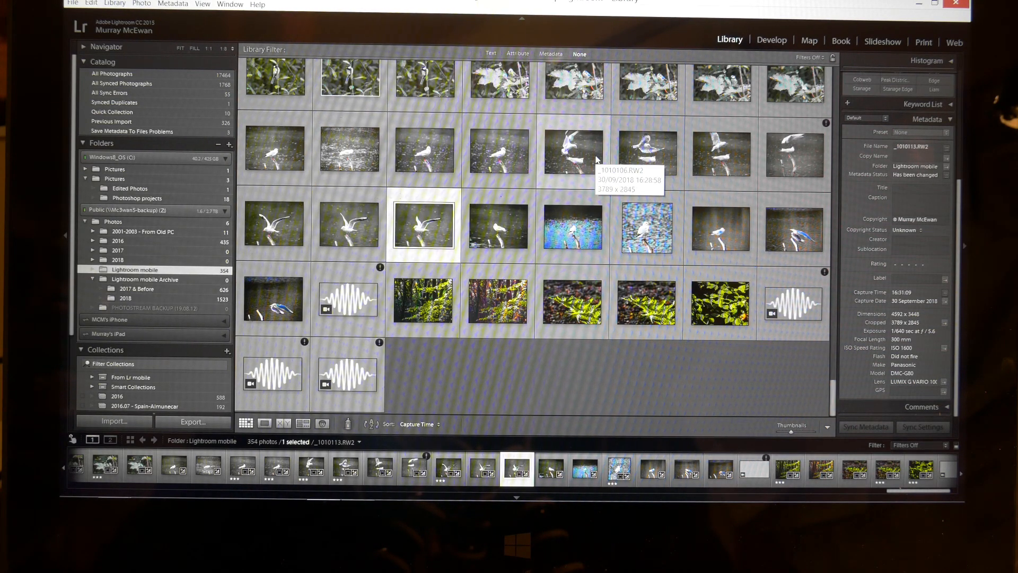
mouse_move(773, 158)
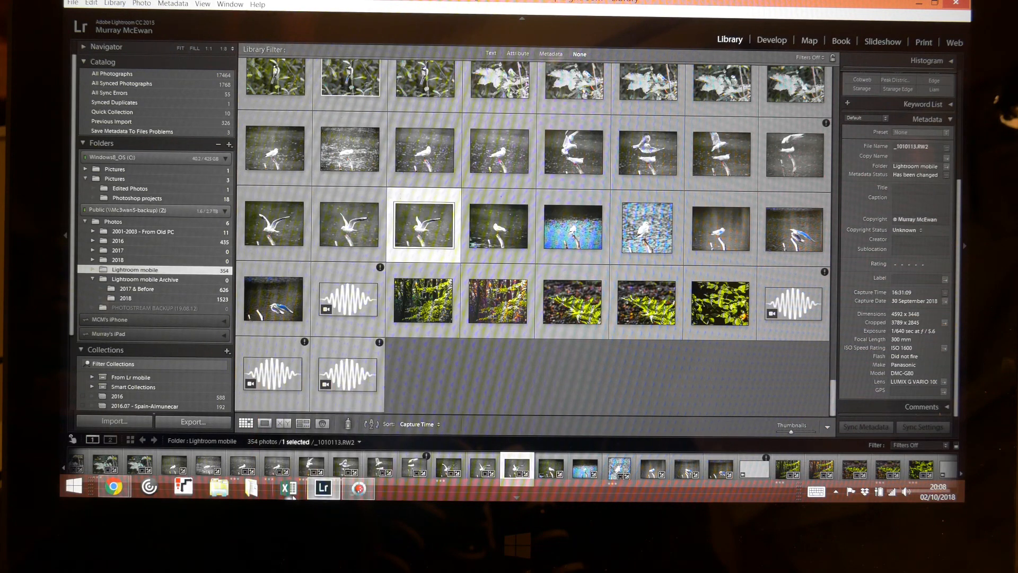
mouse_move(114, 487)
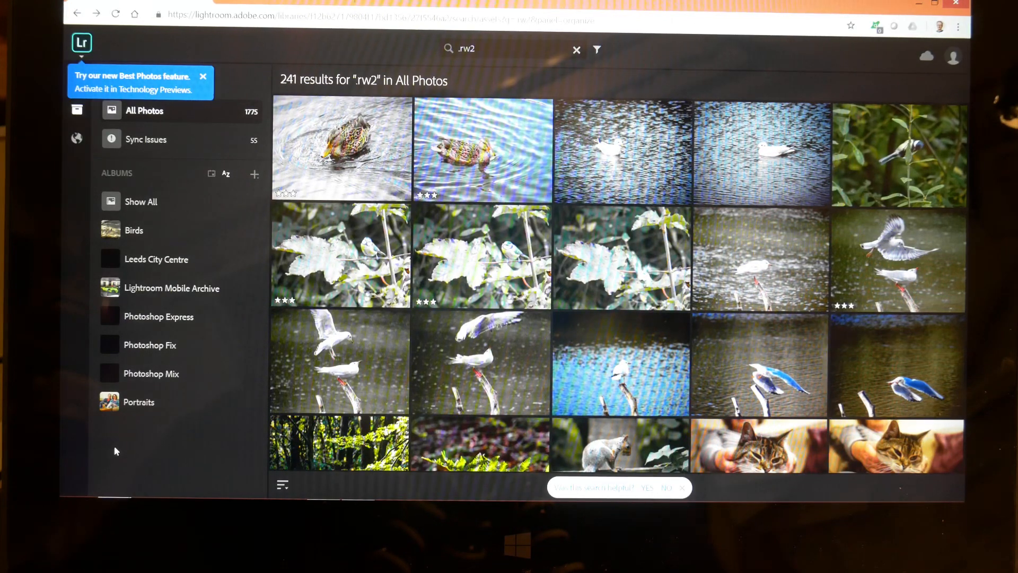
mouse_move(601, 333)
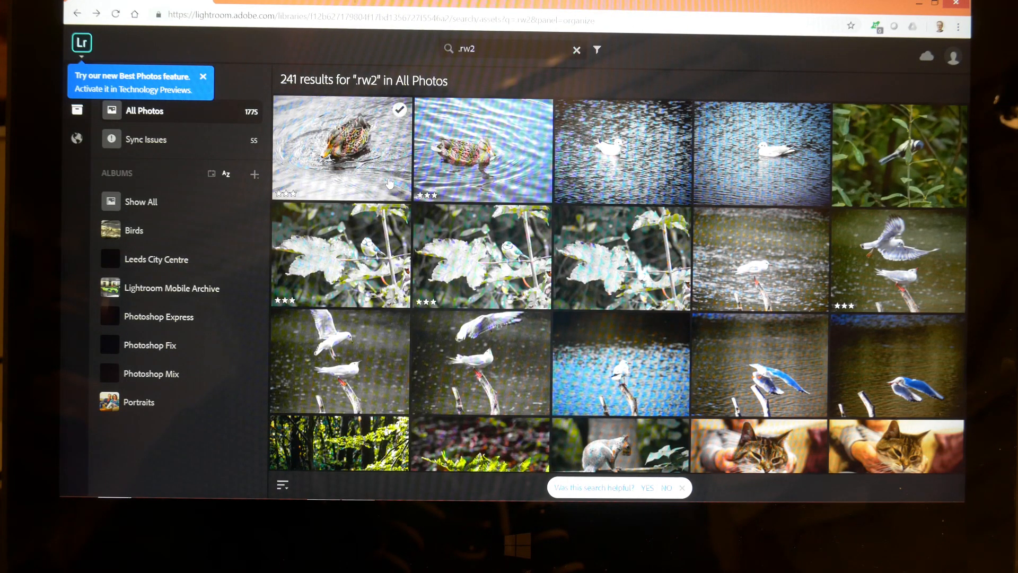
double_click(343, 149)
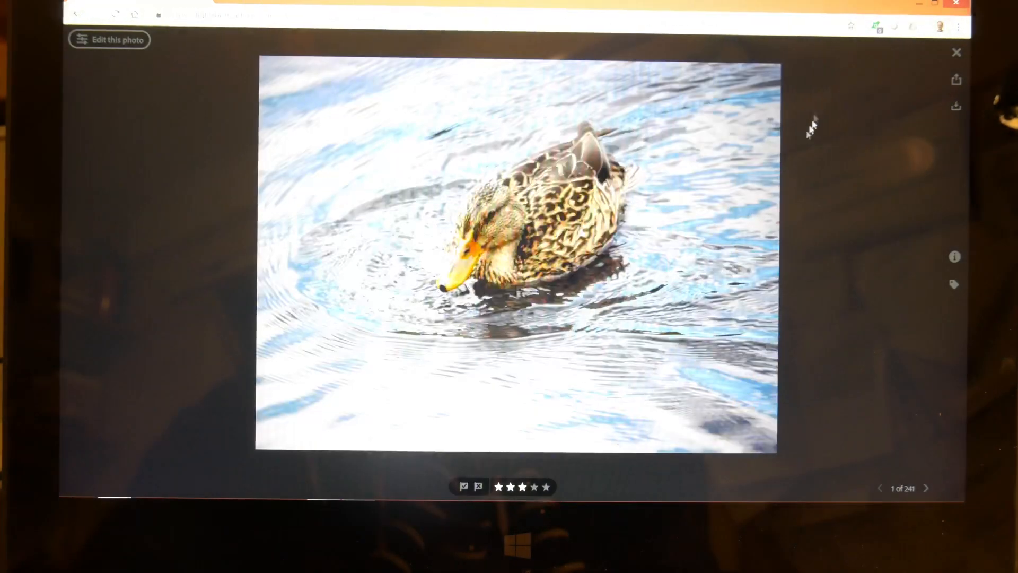
click(955, 257)
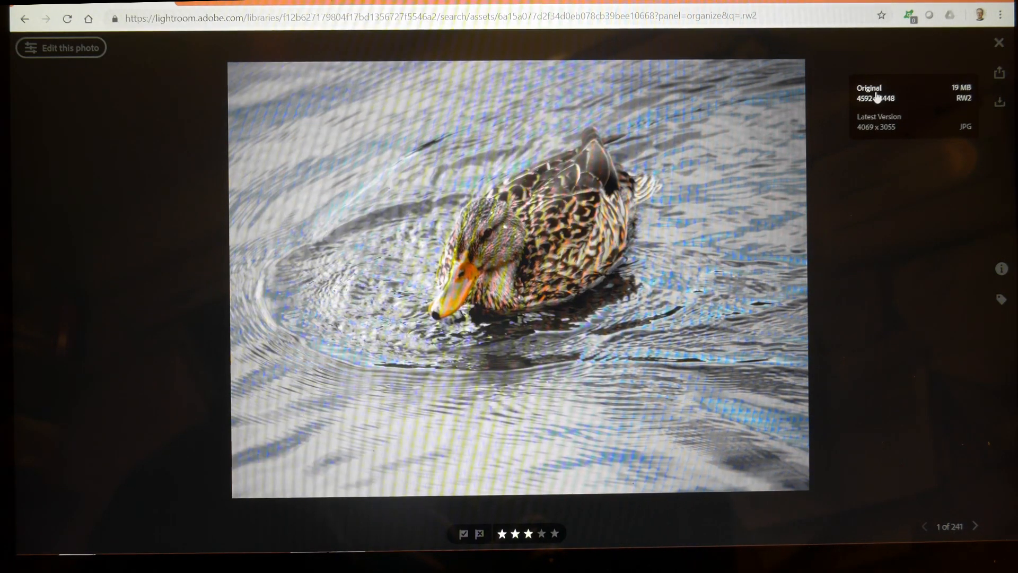
mouse_move(893, 232)
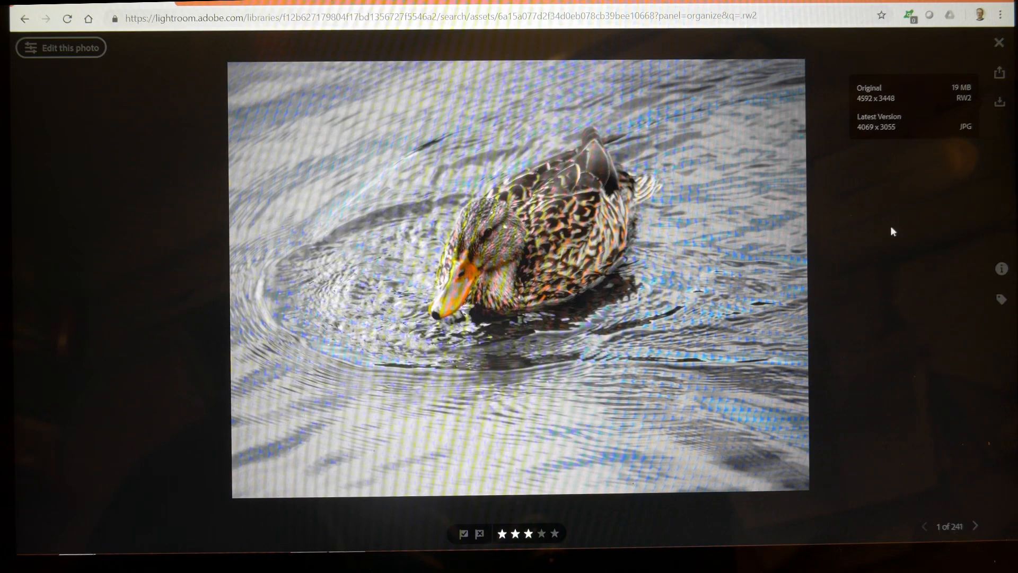
mouse_move(667, 253)
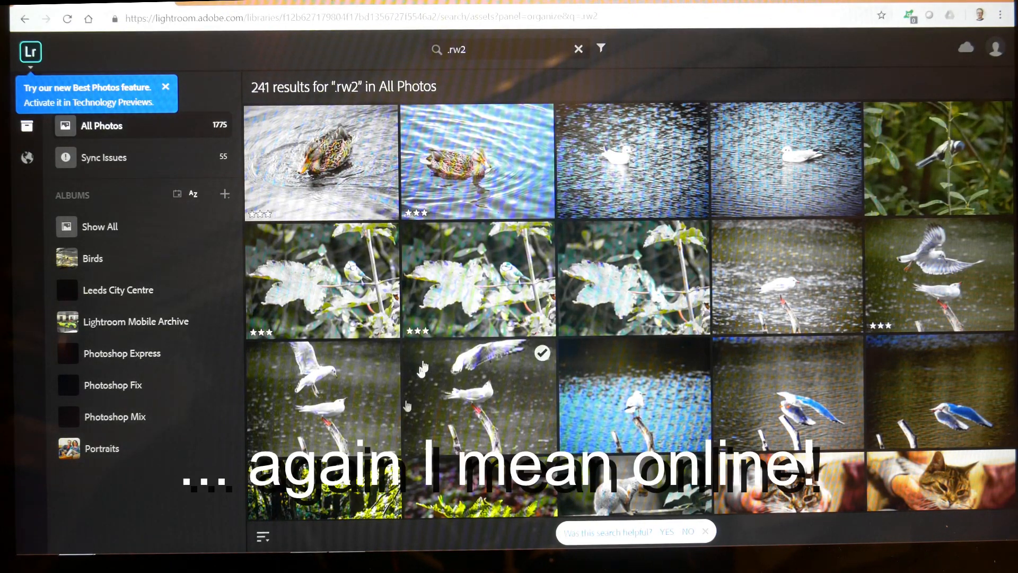
mouse_move(308, 540)
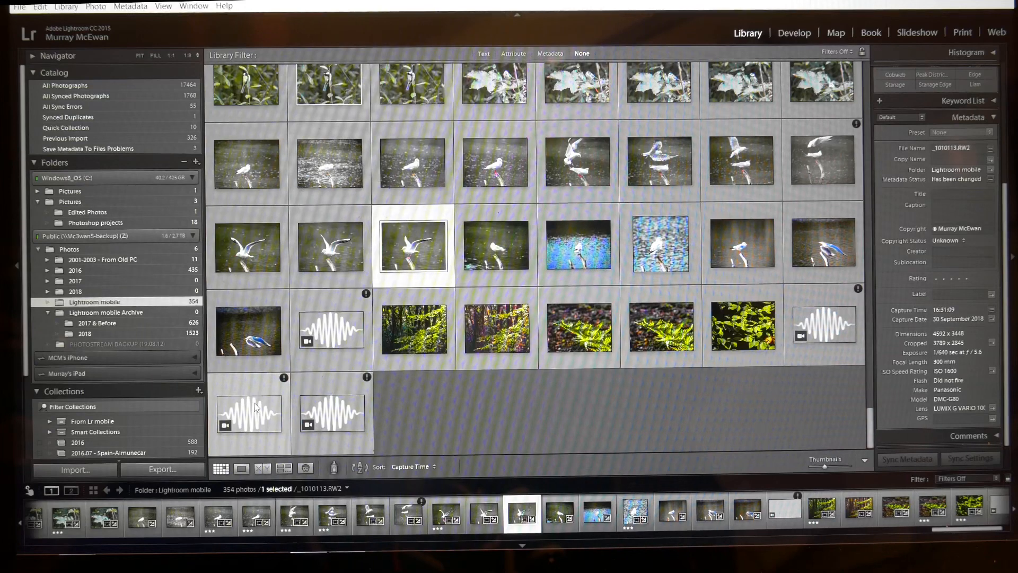
mouse_move(343, 282)
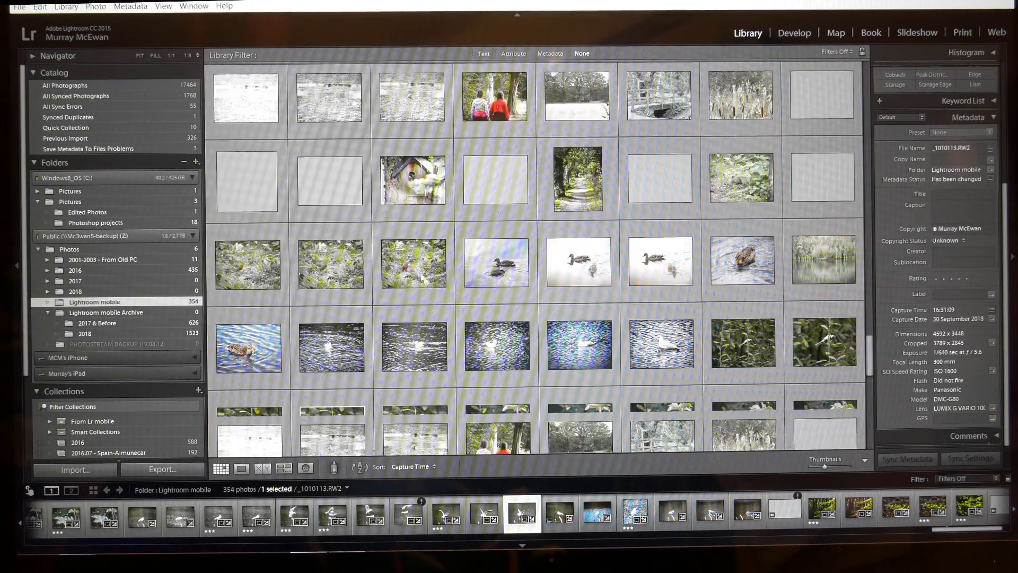
Step: Collapse and re-expand the Catalog panel, then show All Synced Photographs (1768 photos)
scroll(up, 3)
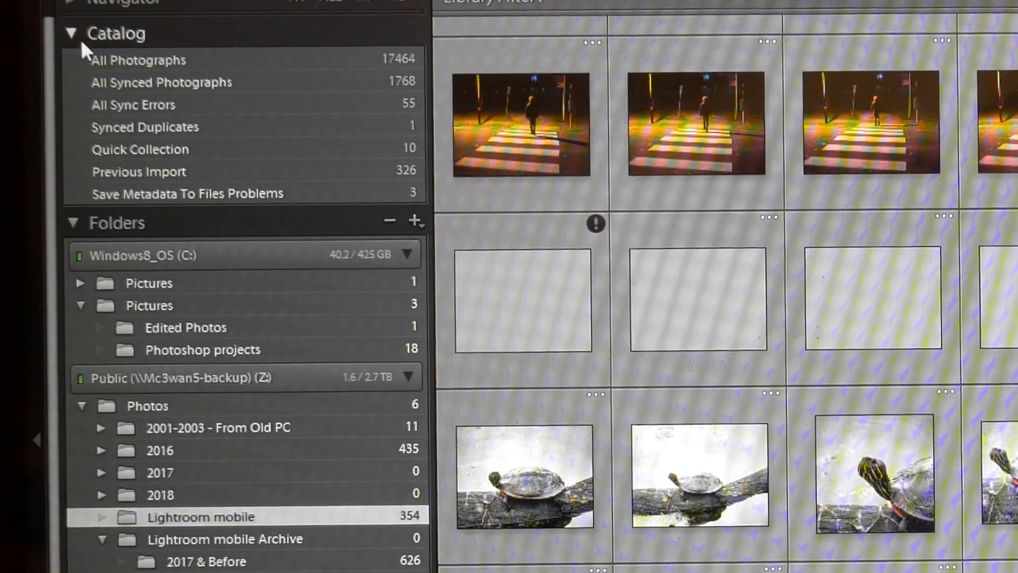
click(70, 33)
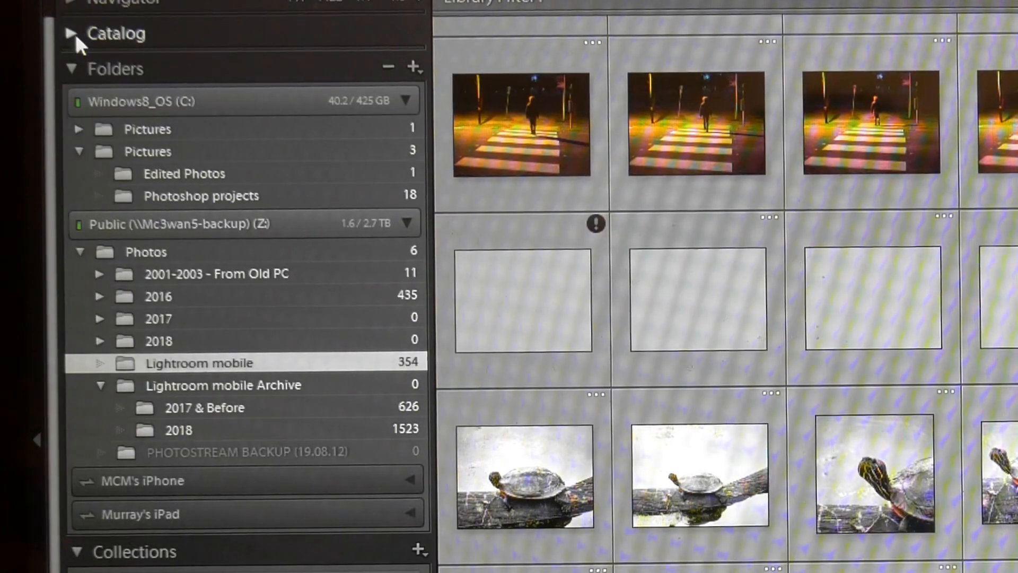
click(71, 33)
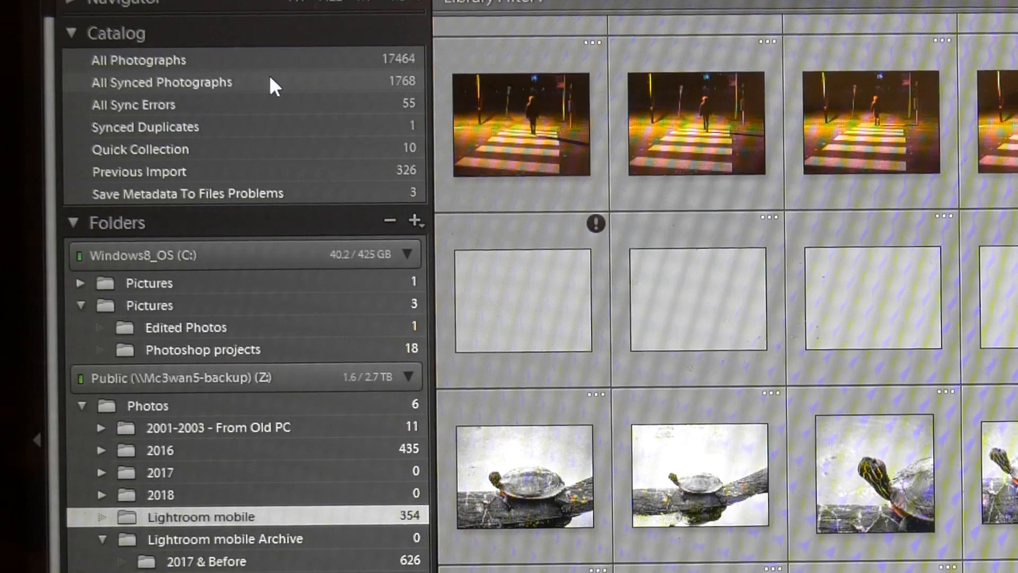
mouse_move(215, 96)
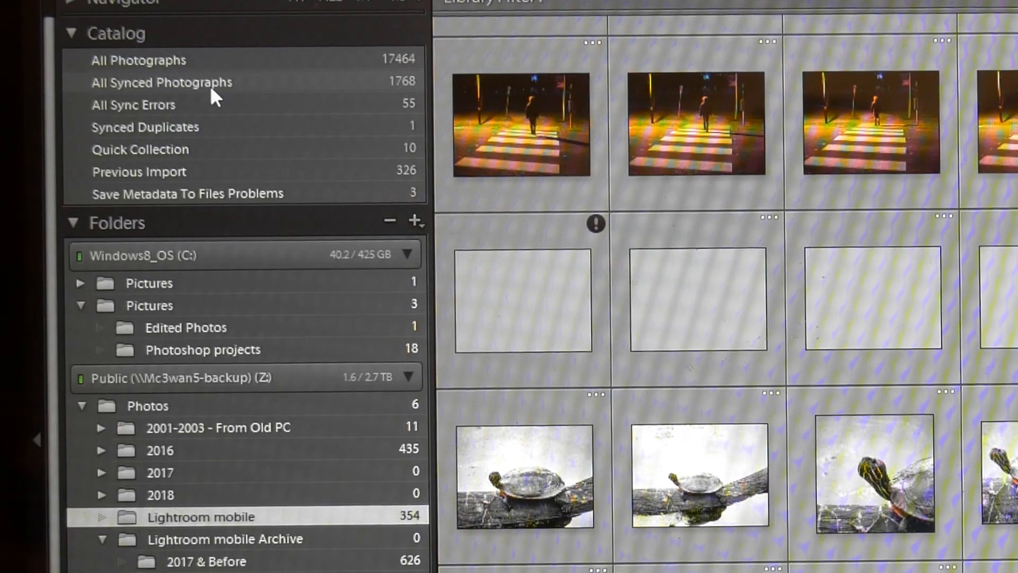
click(161, 83)
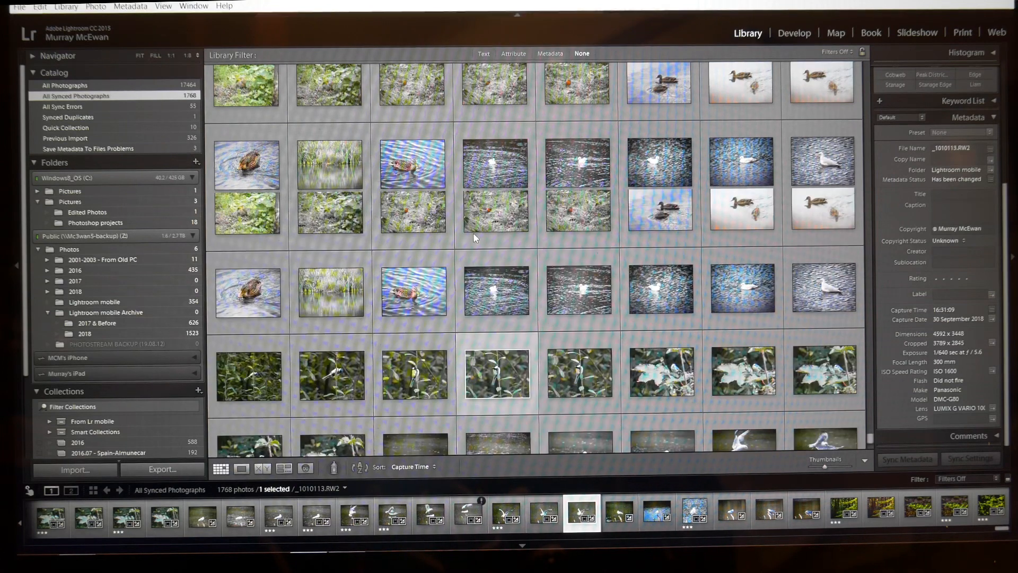
Step: Bring up the context menu for the gull photo _1010112.RW2 in the grid
scroll(up, 3)
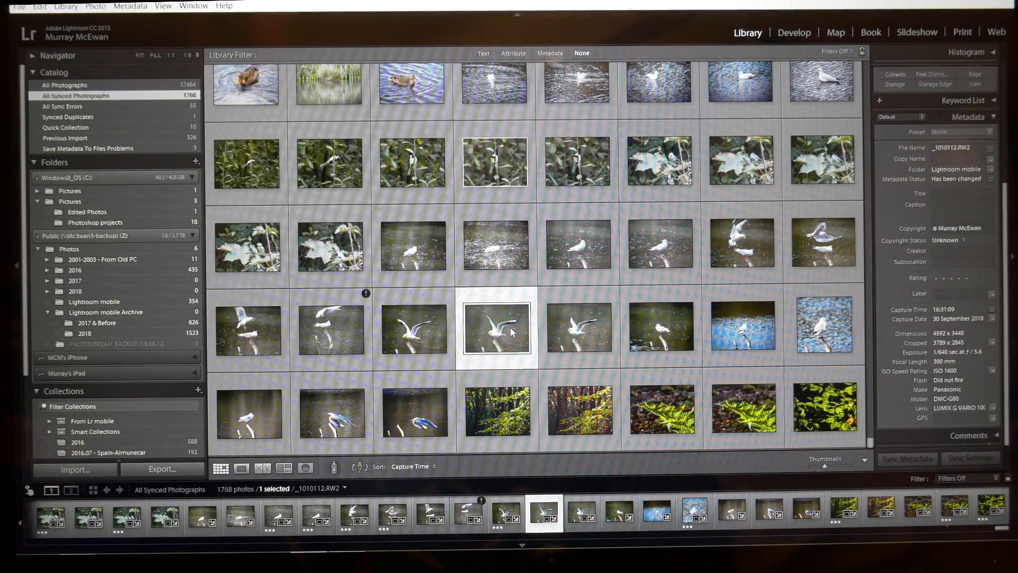
mouse_move(496, 328)
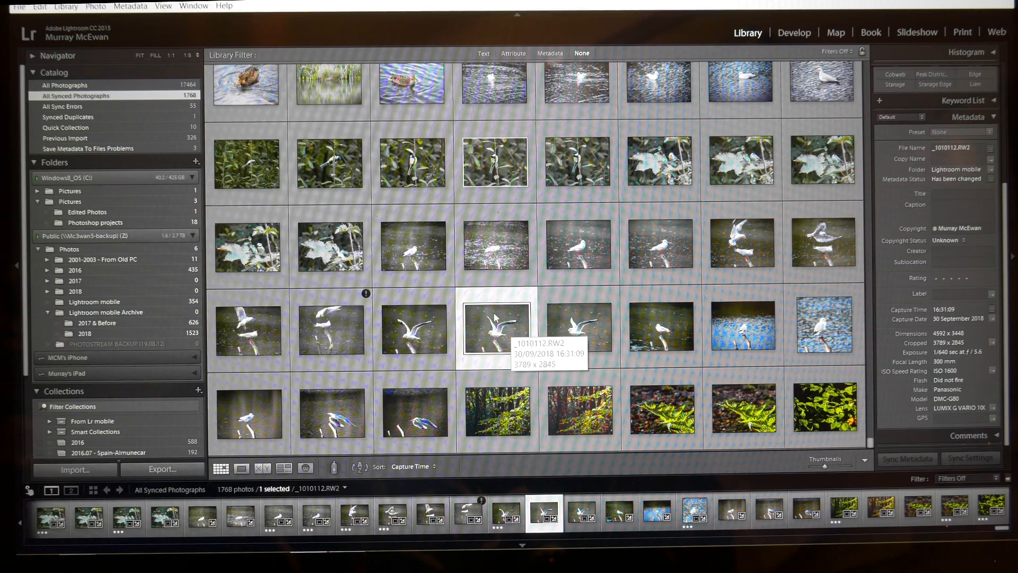
right_click(495, 327)
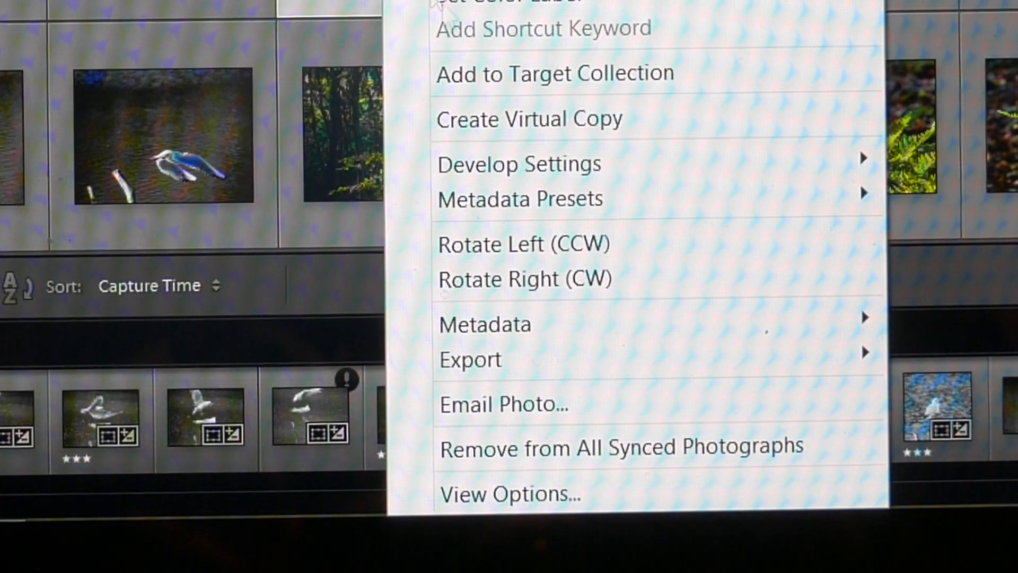
mouse_move(523, 448)
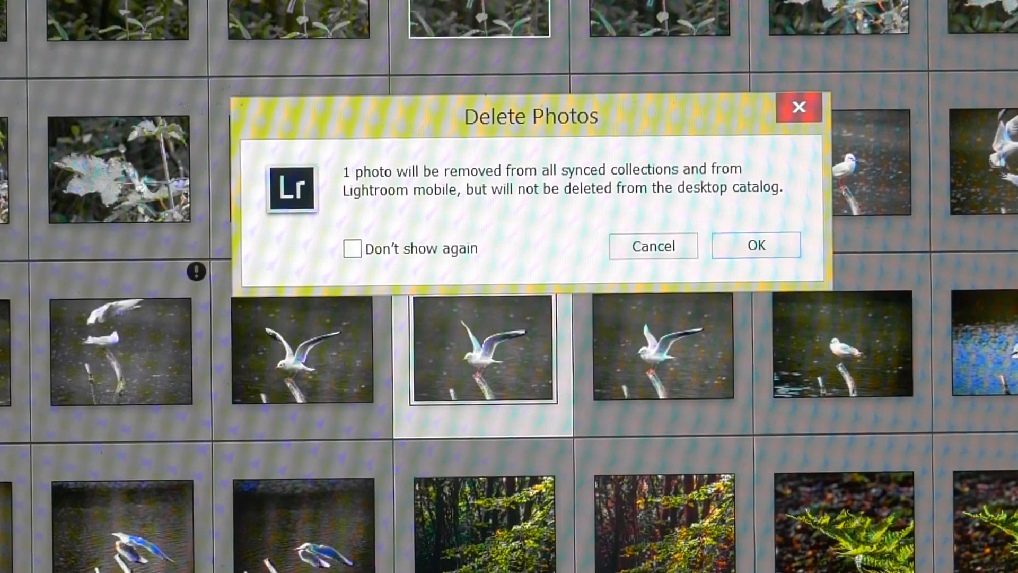
mouse_move(602, 202)
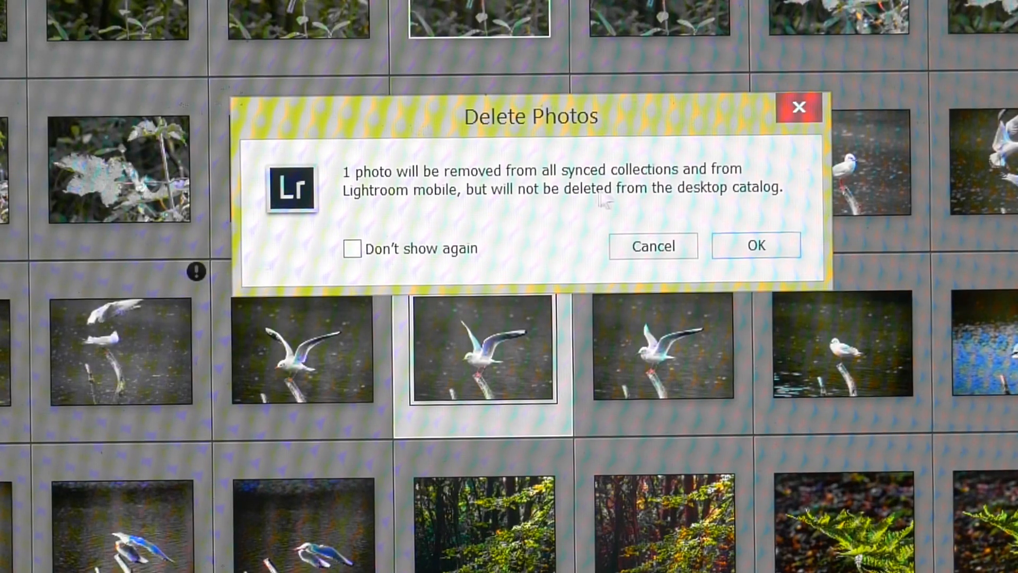
mouse_move(569, 217)
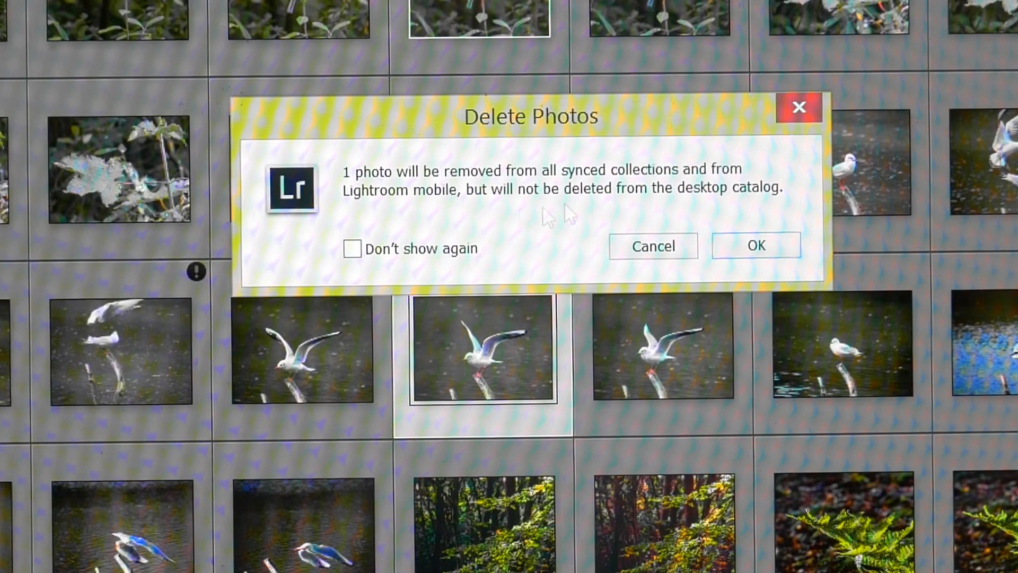
mouse_move(639, 205)
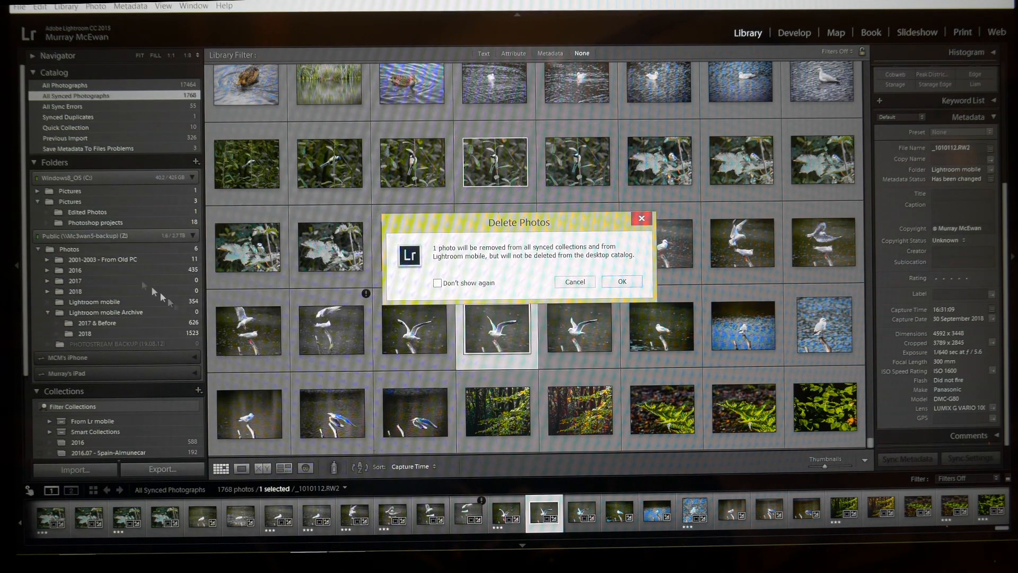
mouse_move(99, 144)
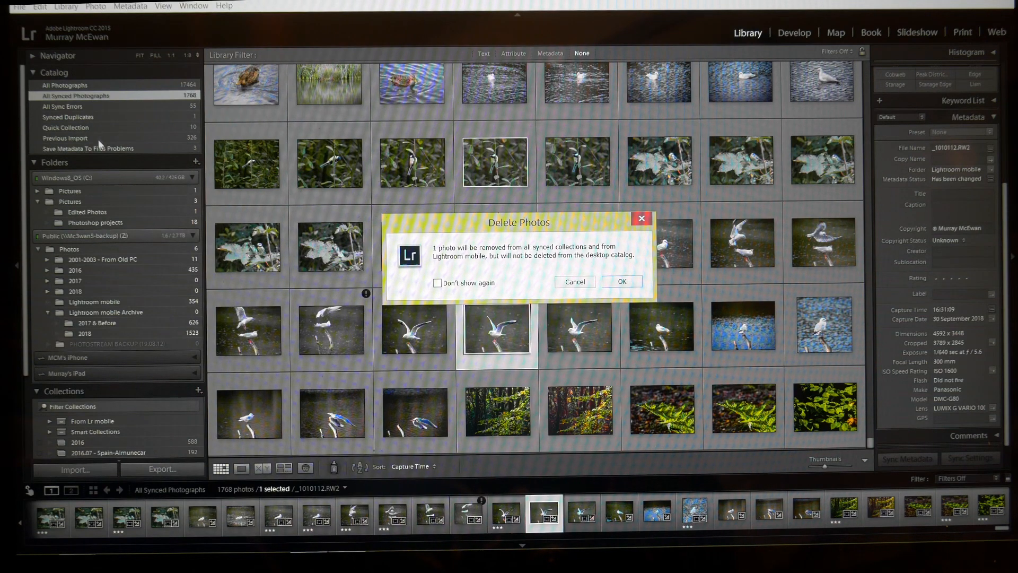
mouse_move(157, 225)
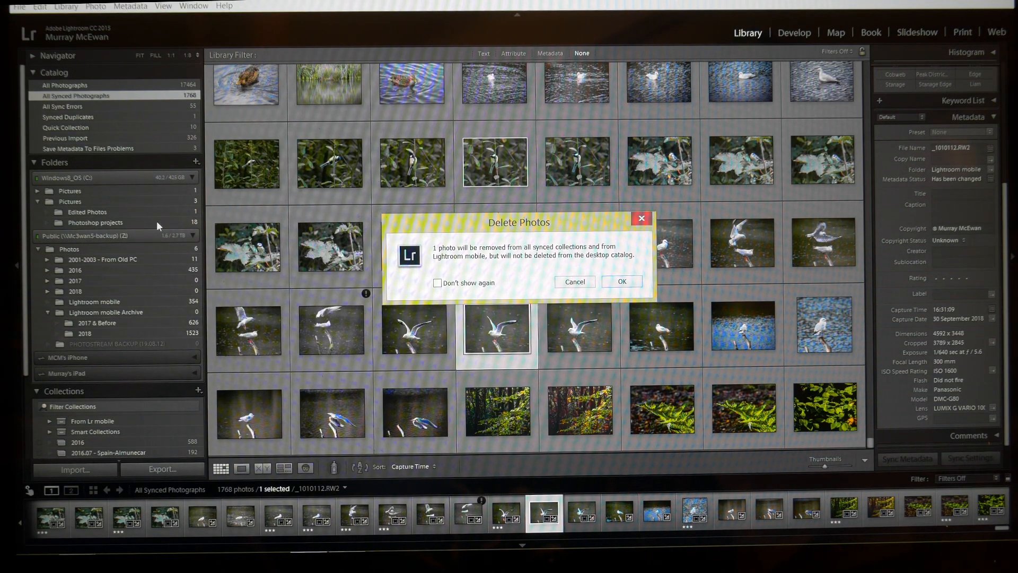
Step: Show the 354-photo Lightroom mobile folder and bring up the gull photo's actions
click(621, 281)
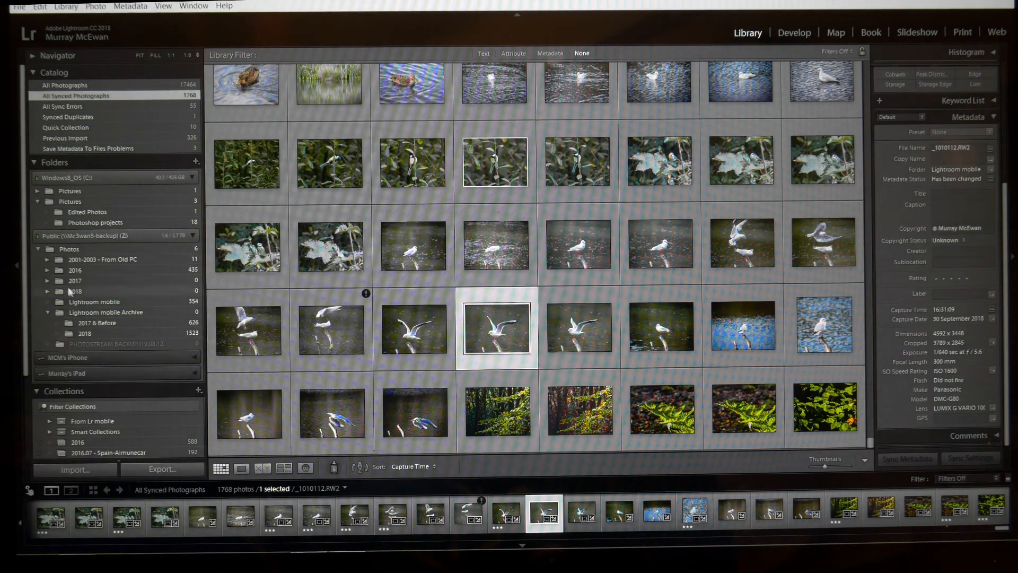
mouse_move(106, 311)
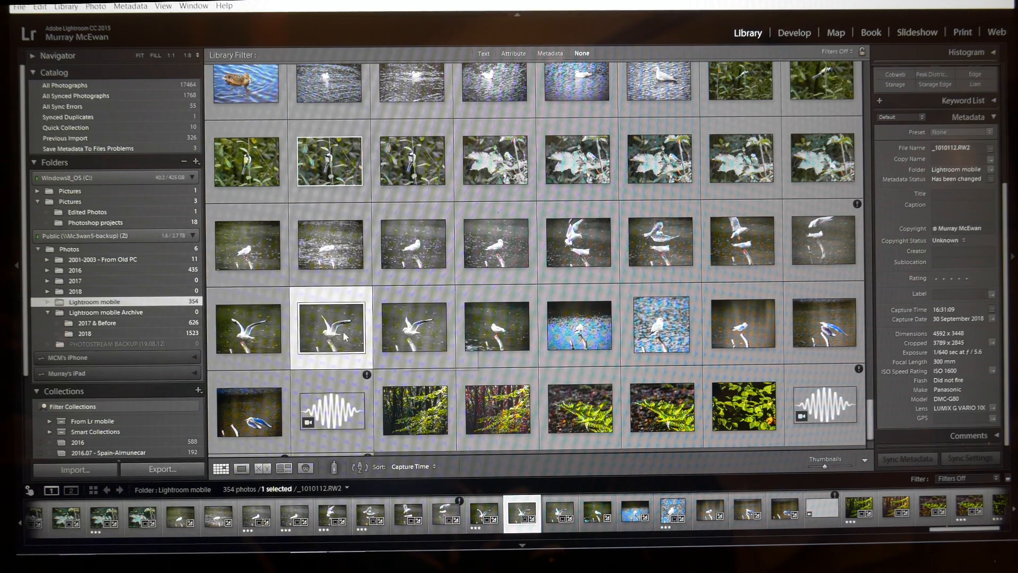
mouse_move(344, 334)
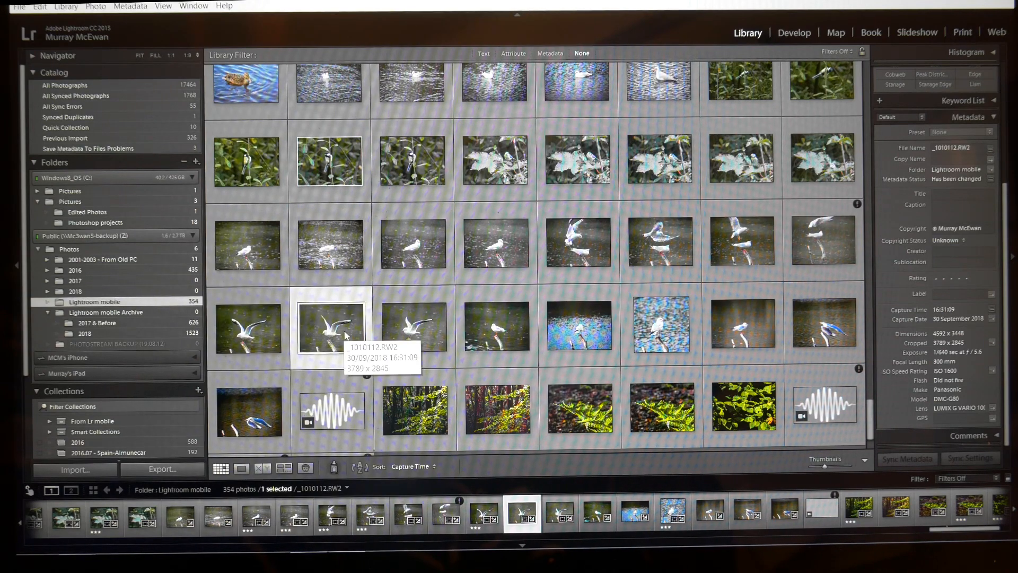
right_click(328, 328)
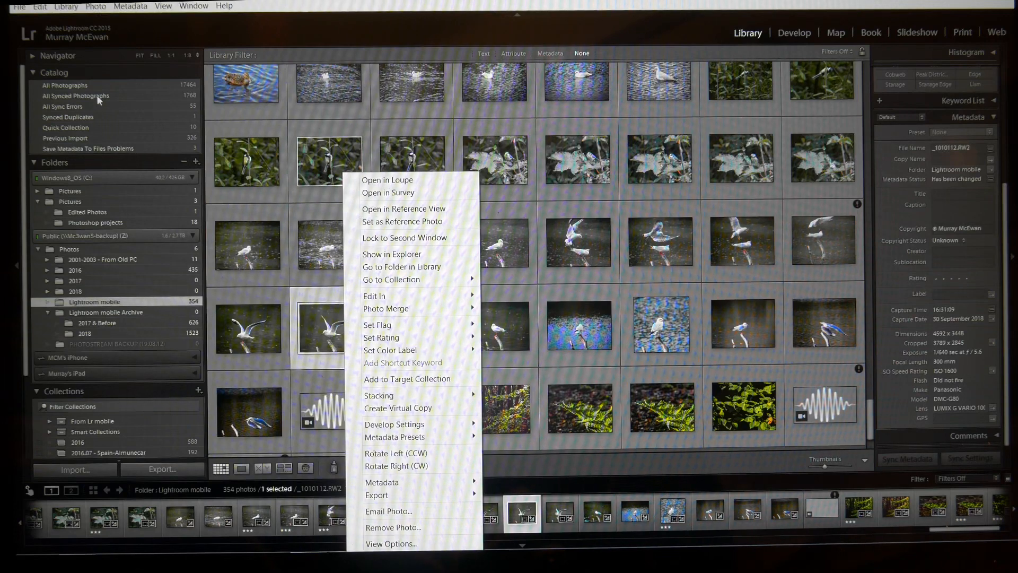
Step: Remove the gull photo from All Synced Photographs, leaving 1767 photos
click(76, 96)
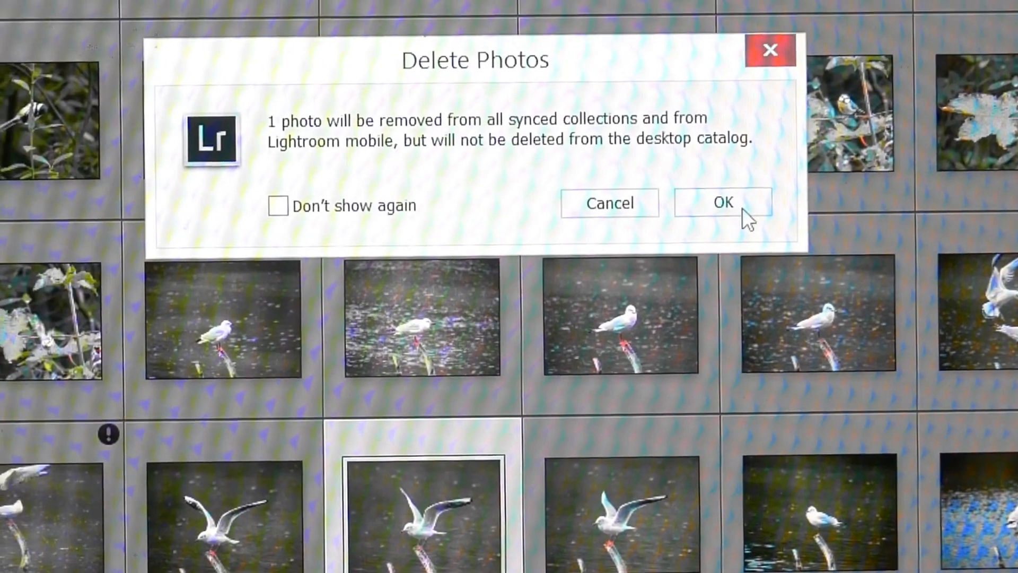
click(723, 202)
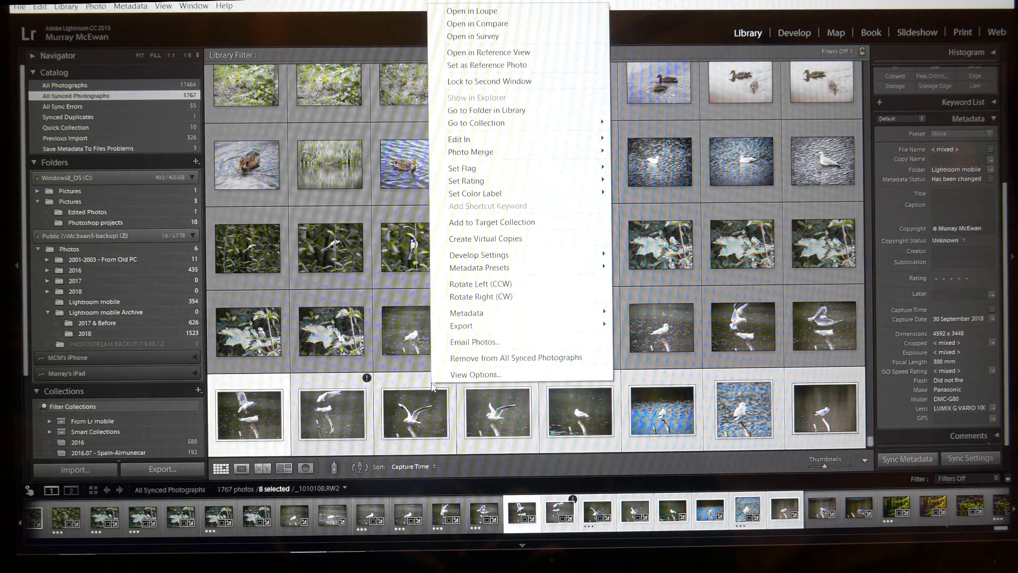
mouse_move(517, 358)
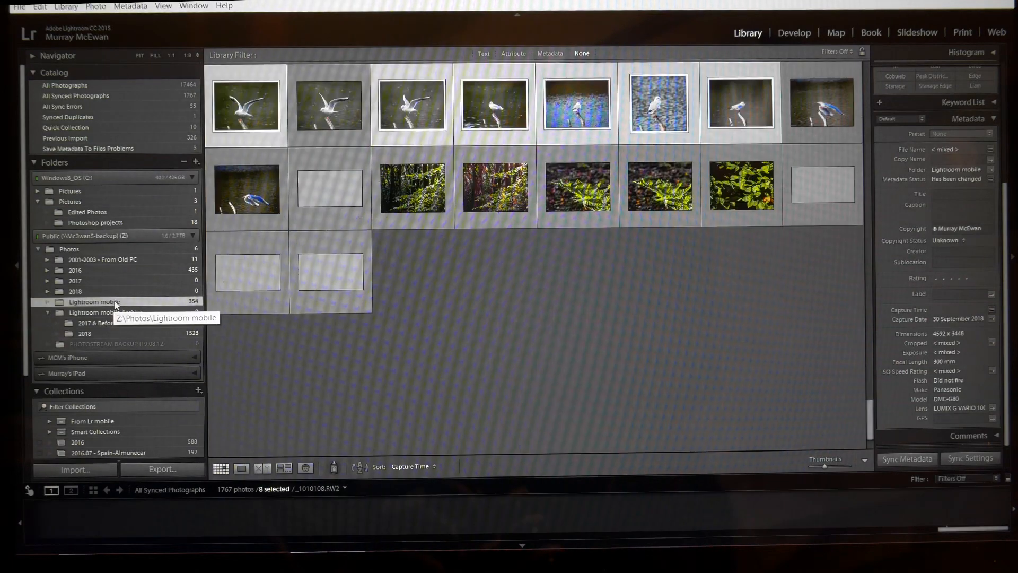
Step: Move the gull photo from Lightroom mobile into Lightroom mobile Archive > 2018 on disk
click(94, 301)
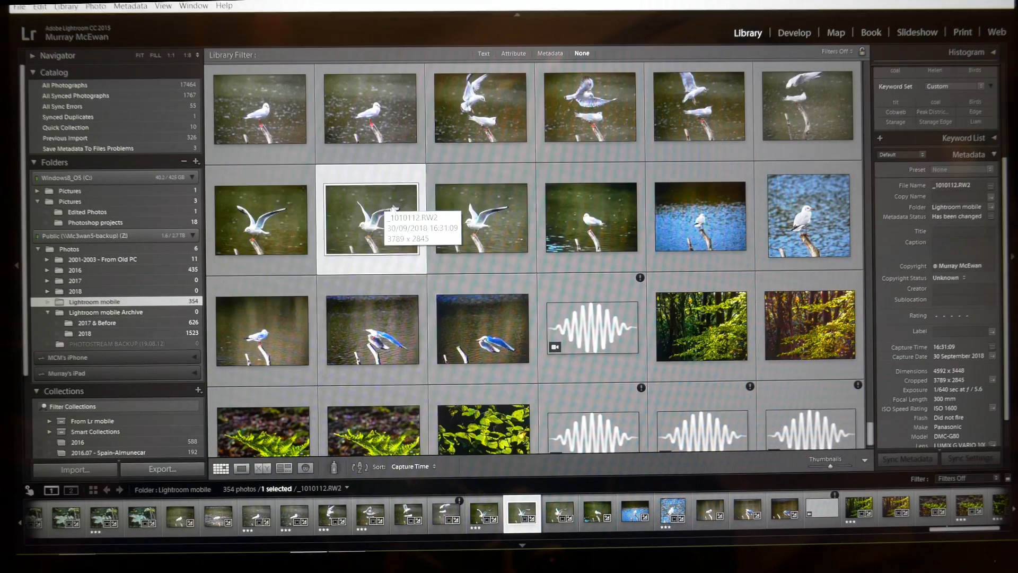
mouse_move(115, 103)
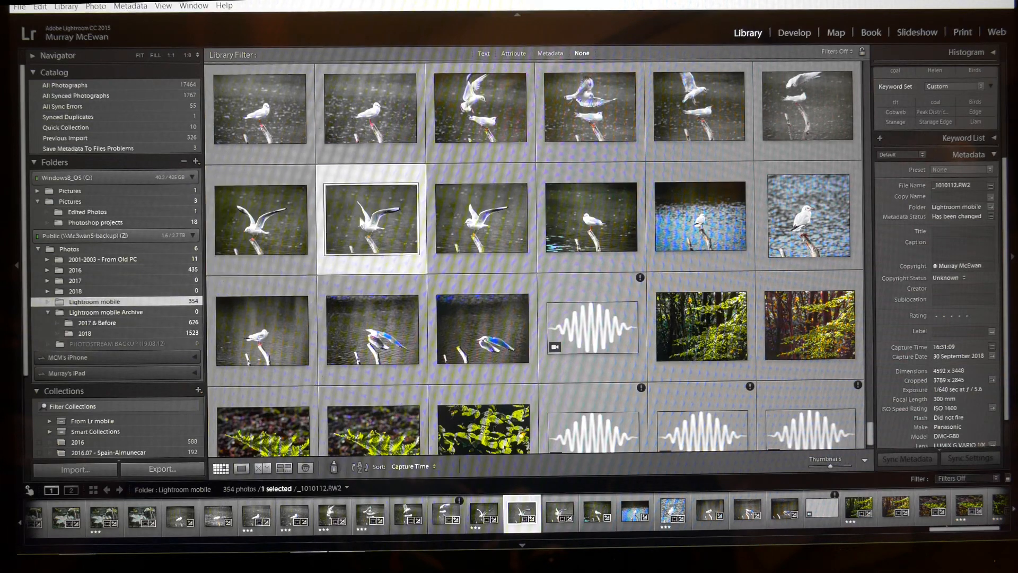
mouse_move(370, 221)
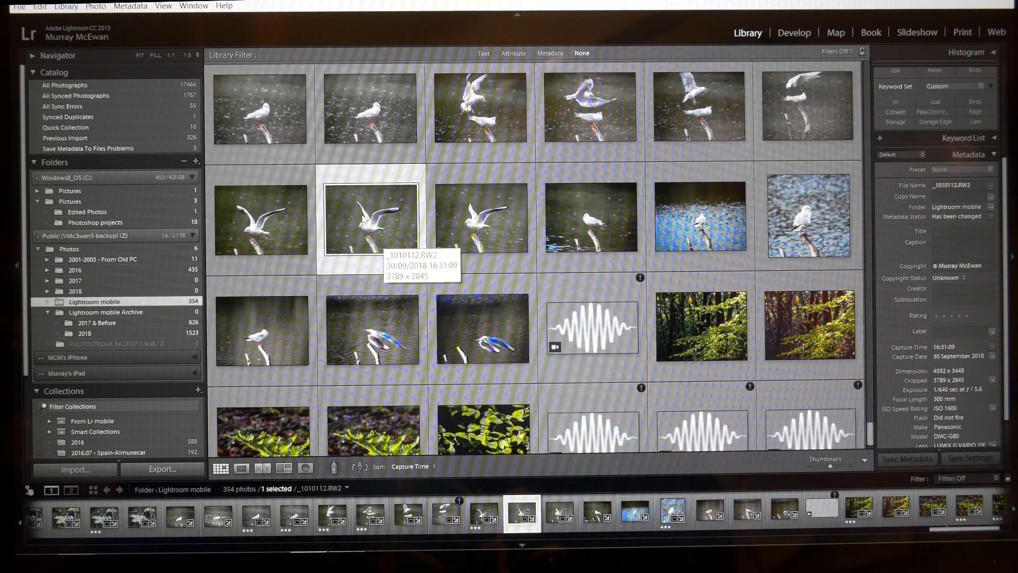
mouse_move(364, 181)
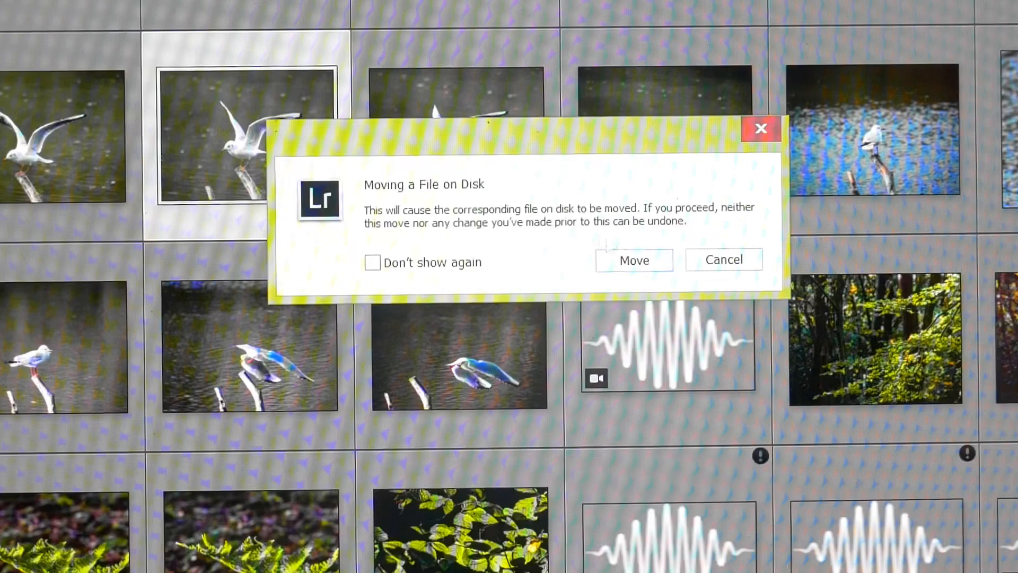
click(633, 259)
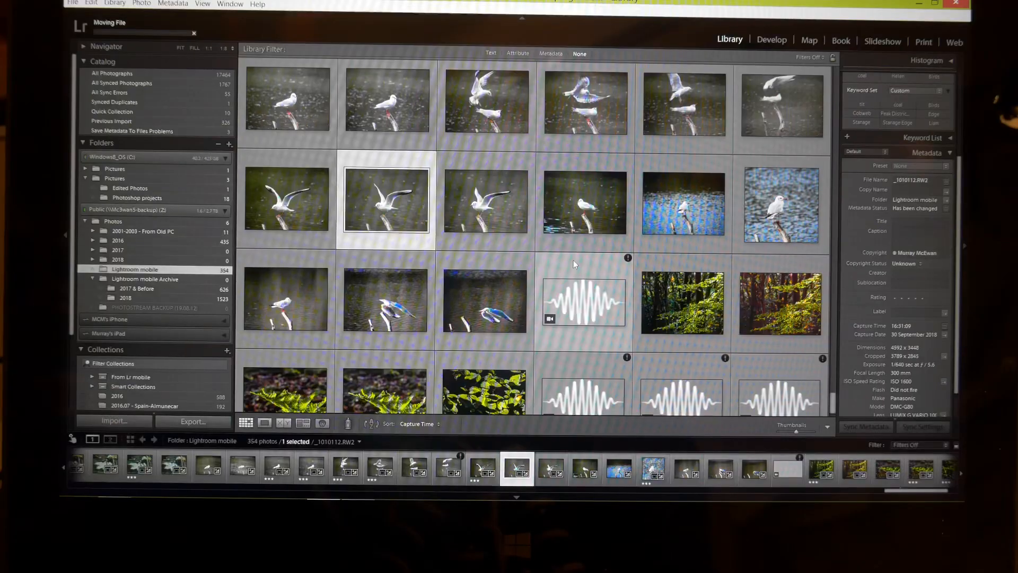
mouse_move(583, 253)
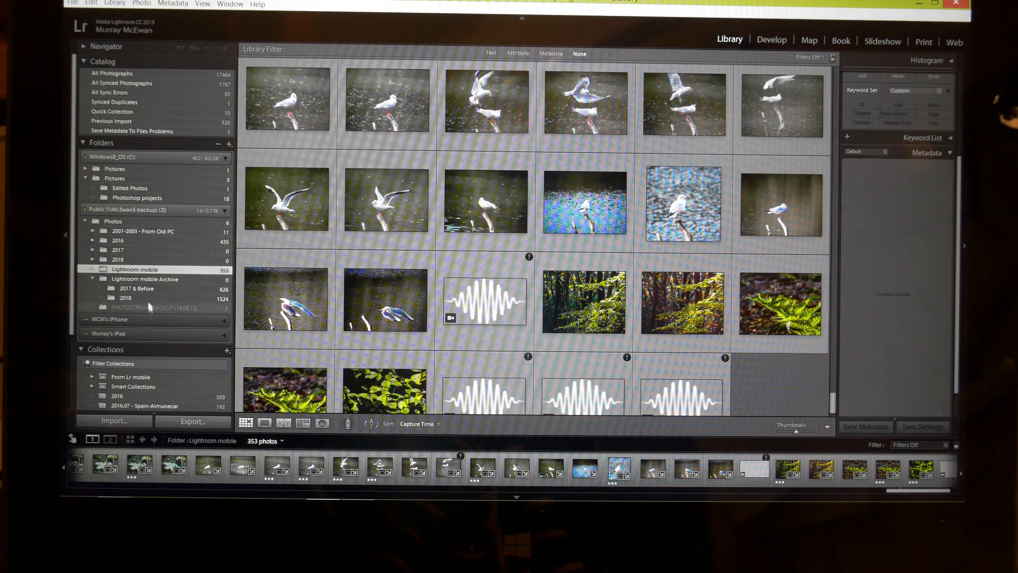
Step: Show the archive's 2018 folder (1524 photos) and scroll to the moved gull photo at its end
click(118, 297)
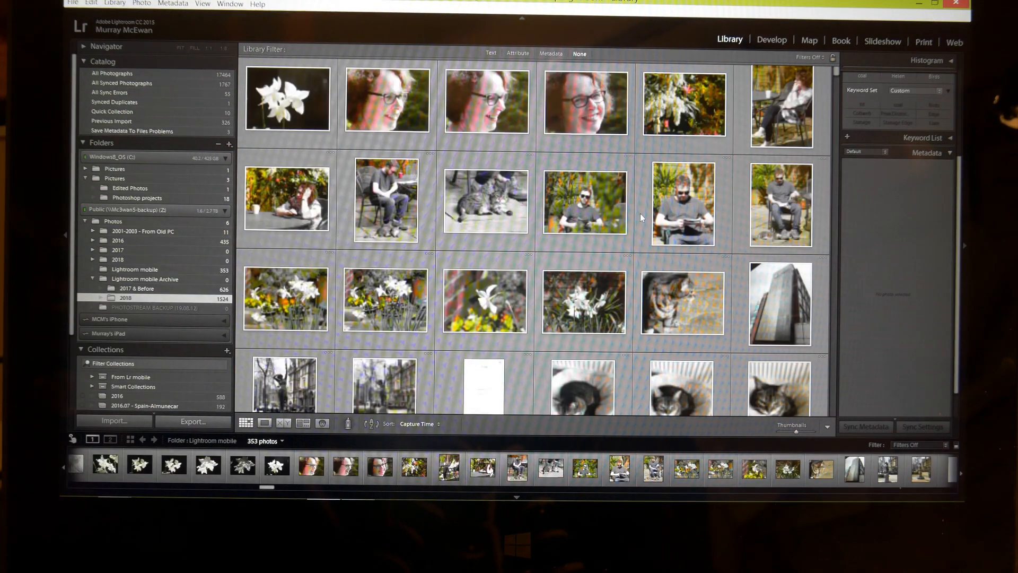
scroll(down, 3)
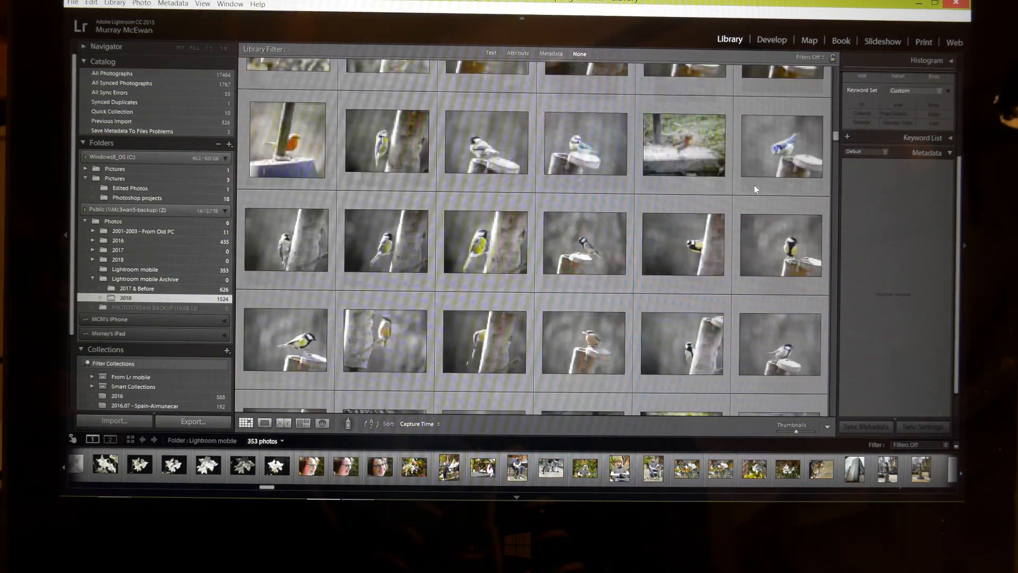
scroll(down, 3)
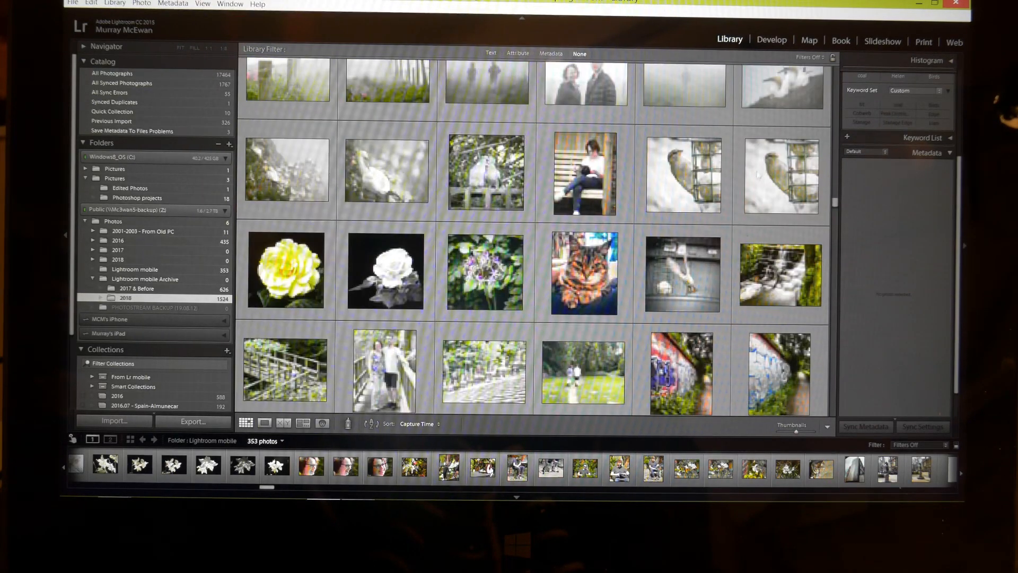
click(125, 299)
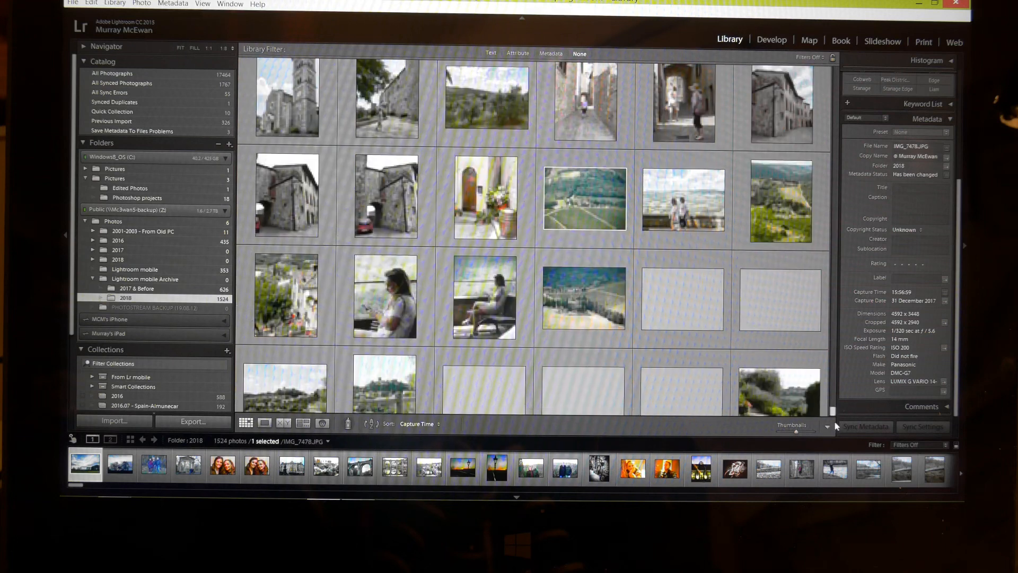
scroll(down, 3)
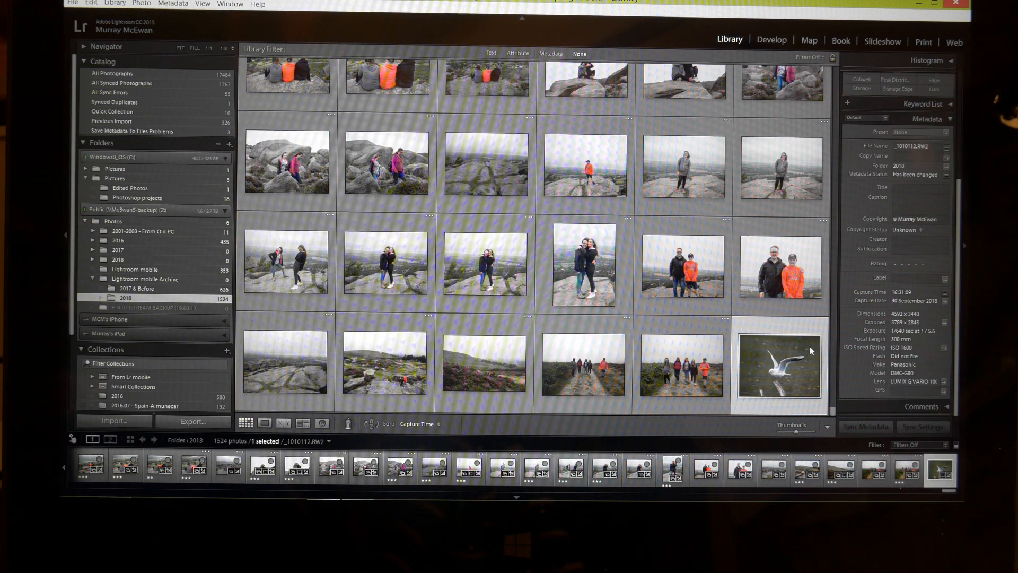
mouse_move(782, 337)
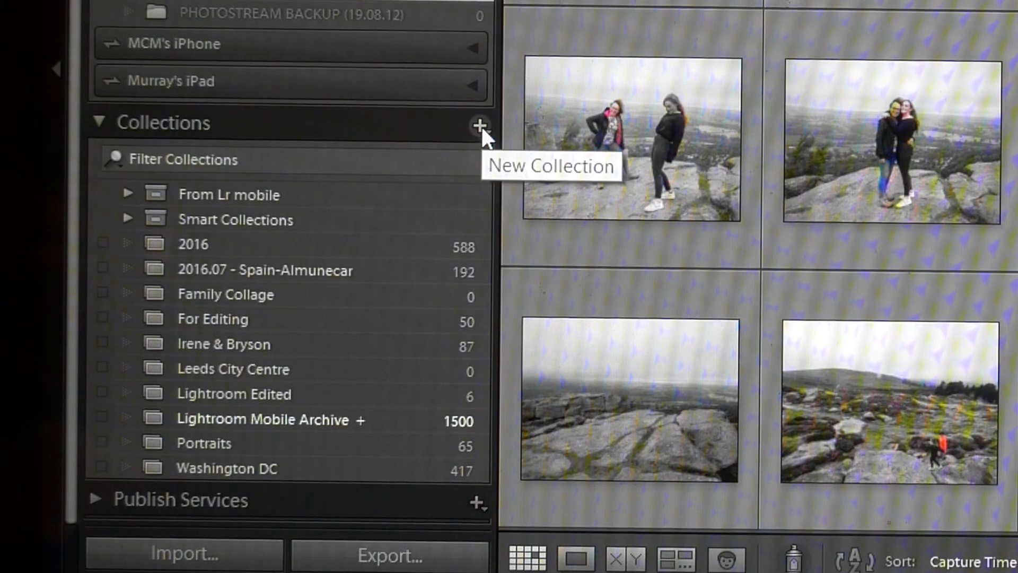
mouse_move(354, 410)
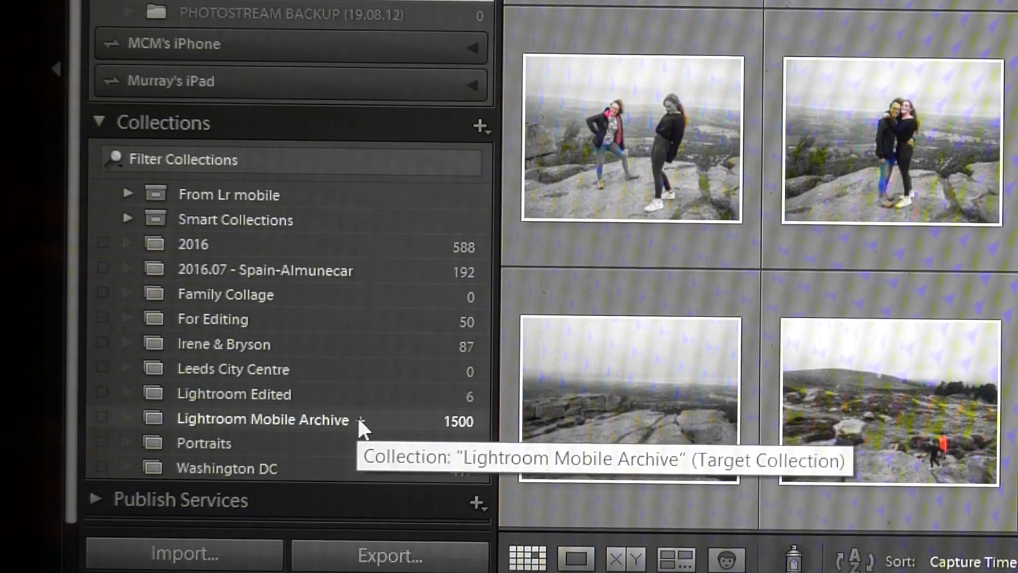
mouse_move(374, 428)
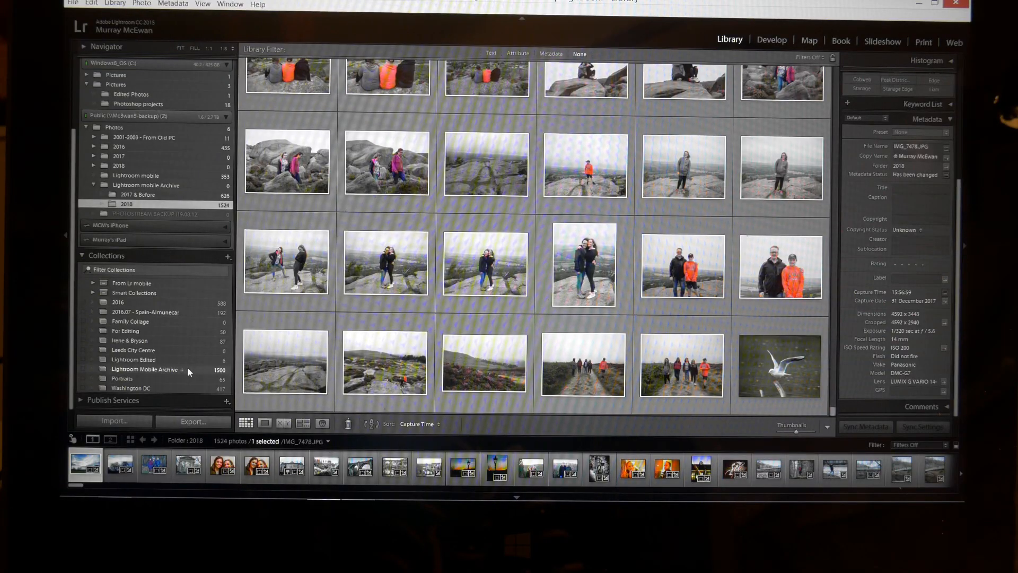
right_click(144, 369)
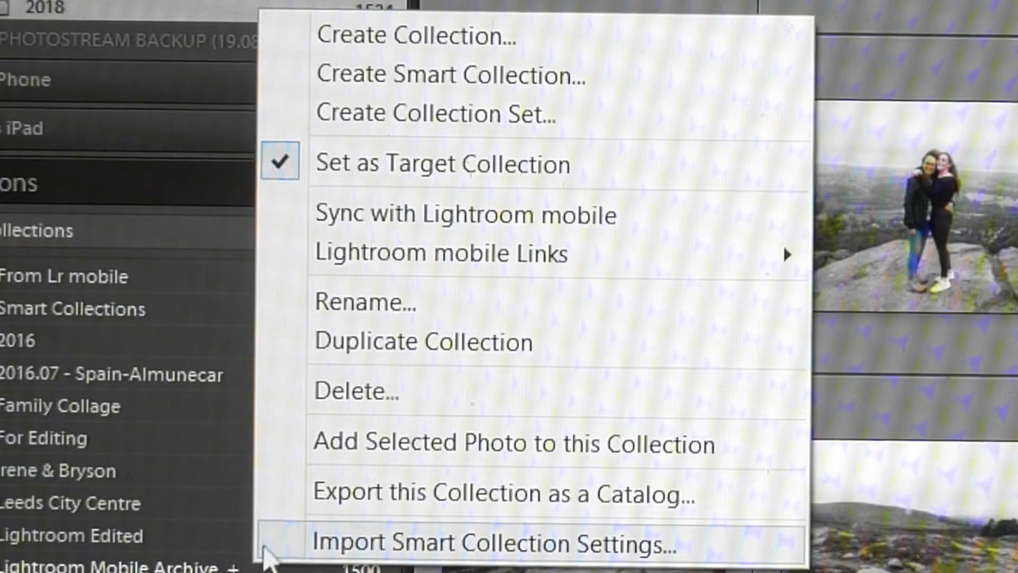
mouse_move(474, 214)
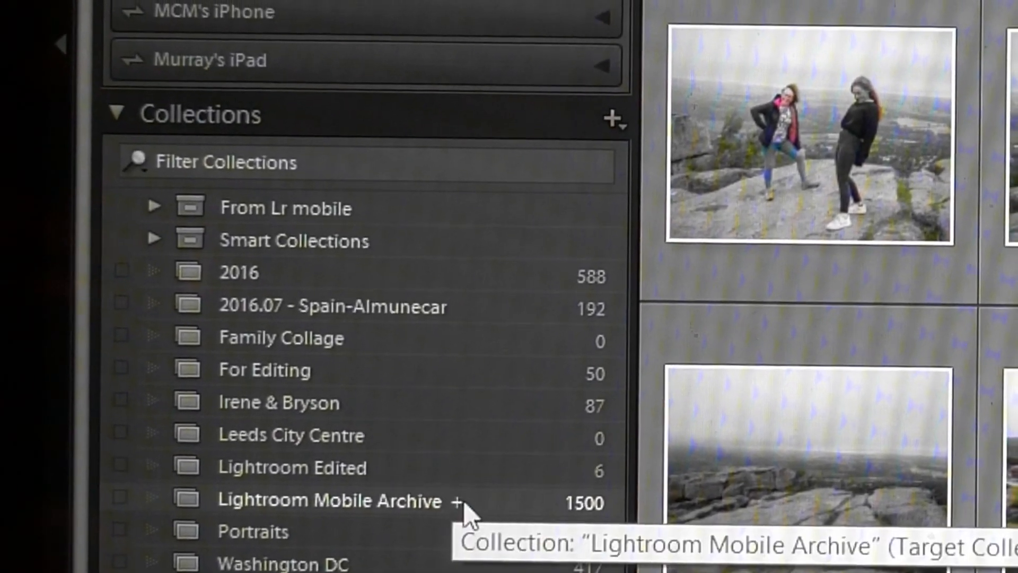
scroll(up, 3)
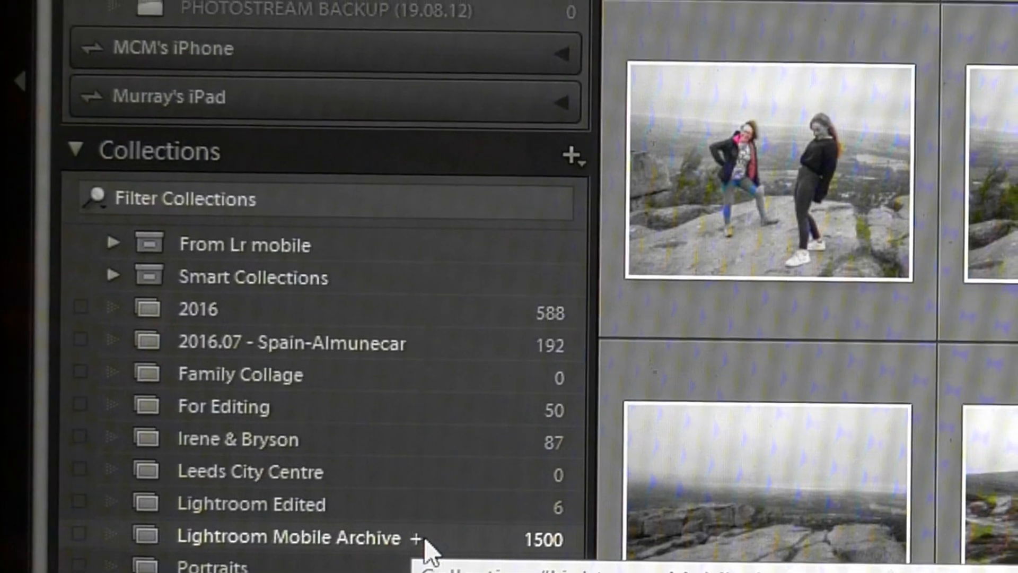
right_click(285, 536)
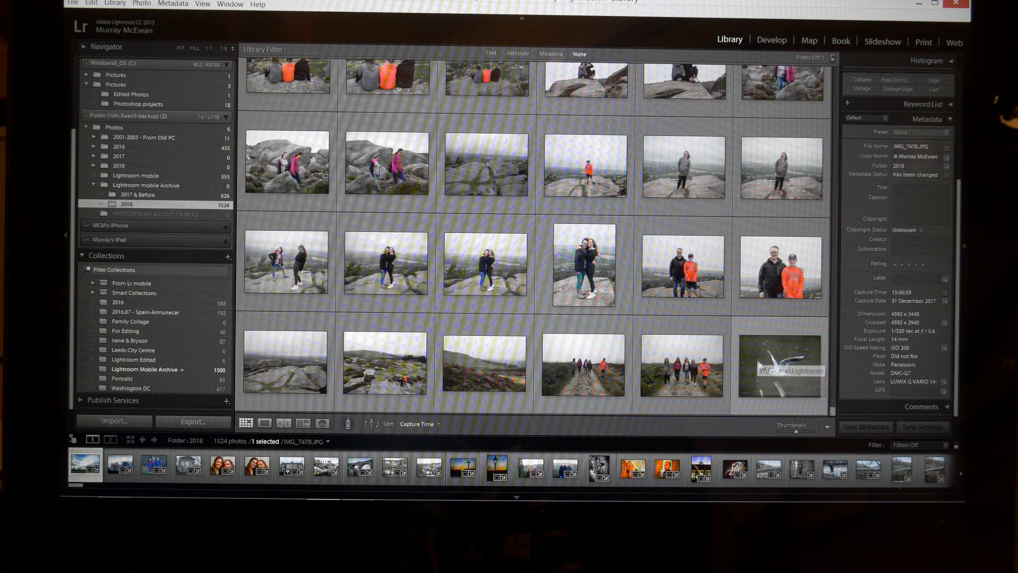
mouse_move(780, 366)
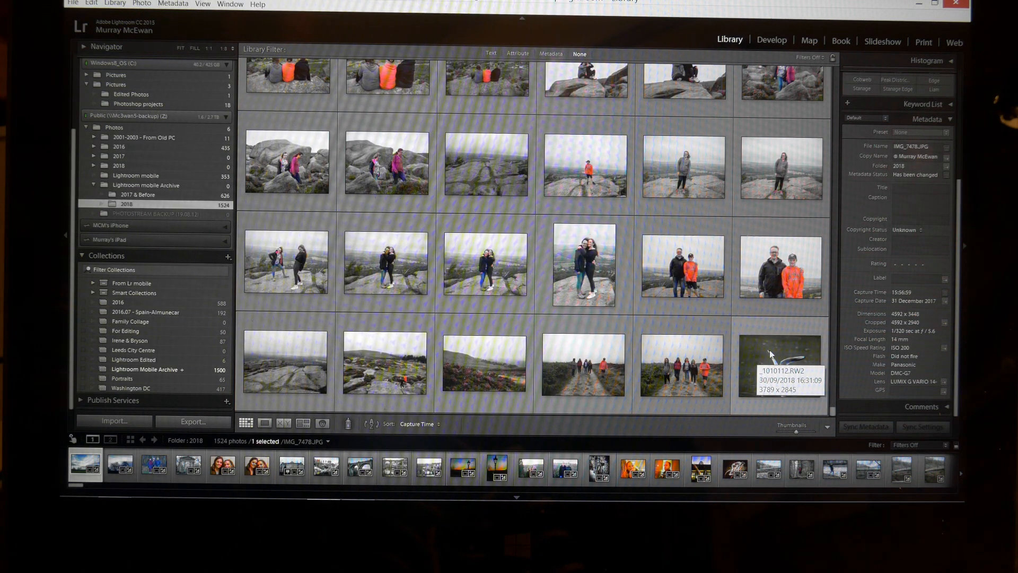
Step: Add the gull photo to the Lightroom Mobile Archive target collection
right_click(778, 363)
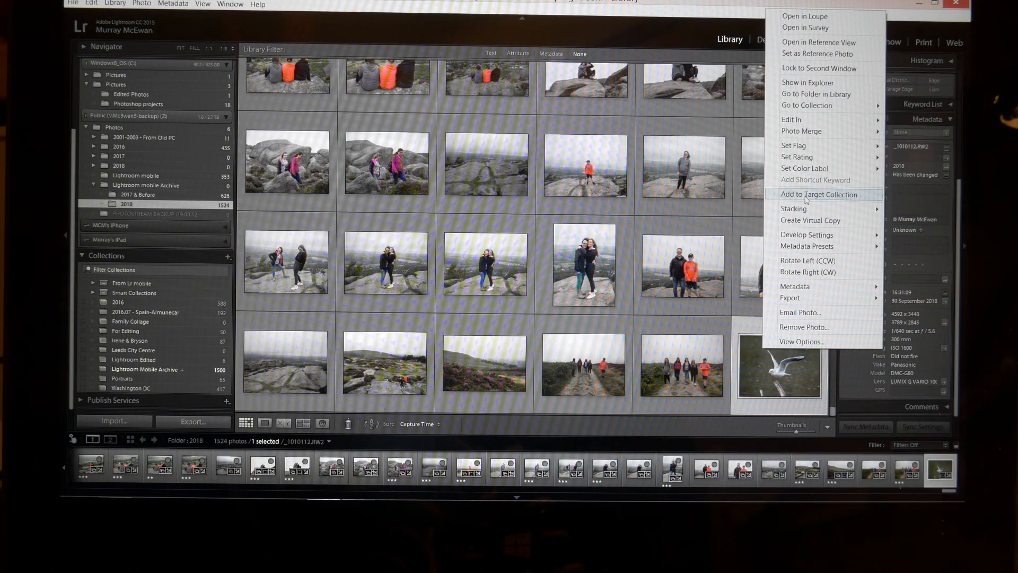
click(823, 194)
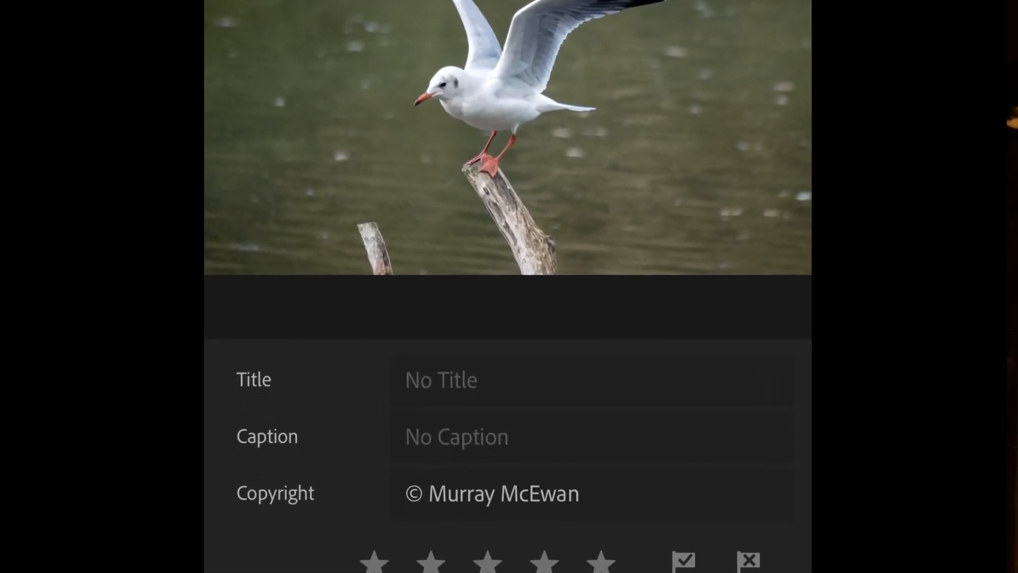
scroll(down, 3)
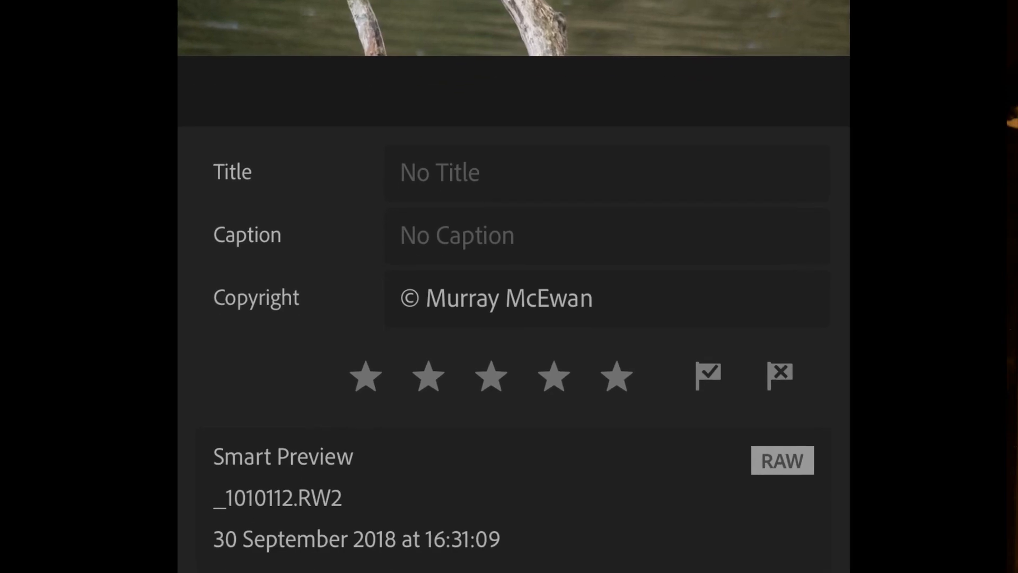
scroll(down, 3)
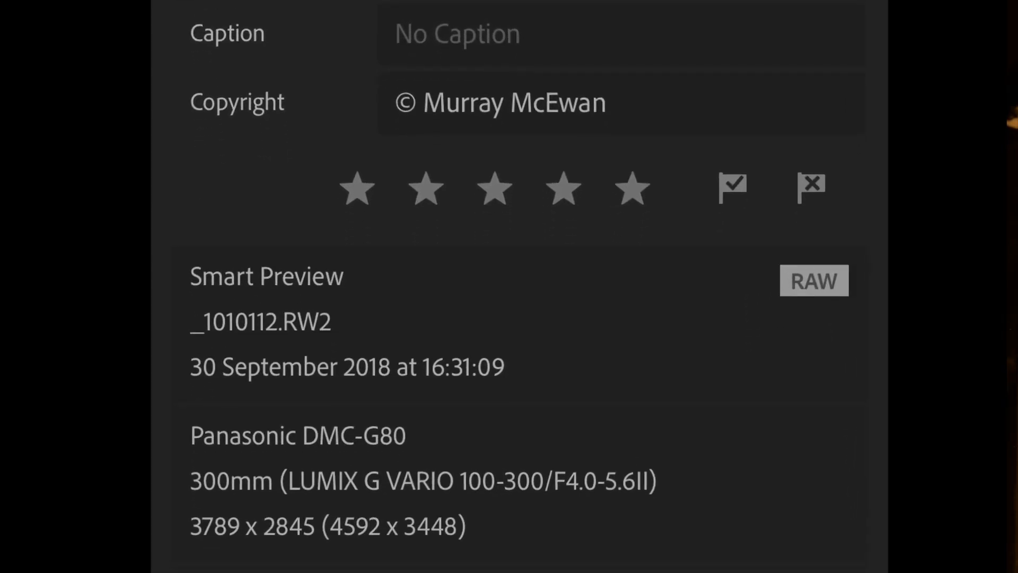
scroll(down, 3)
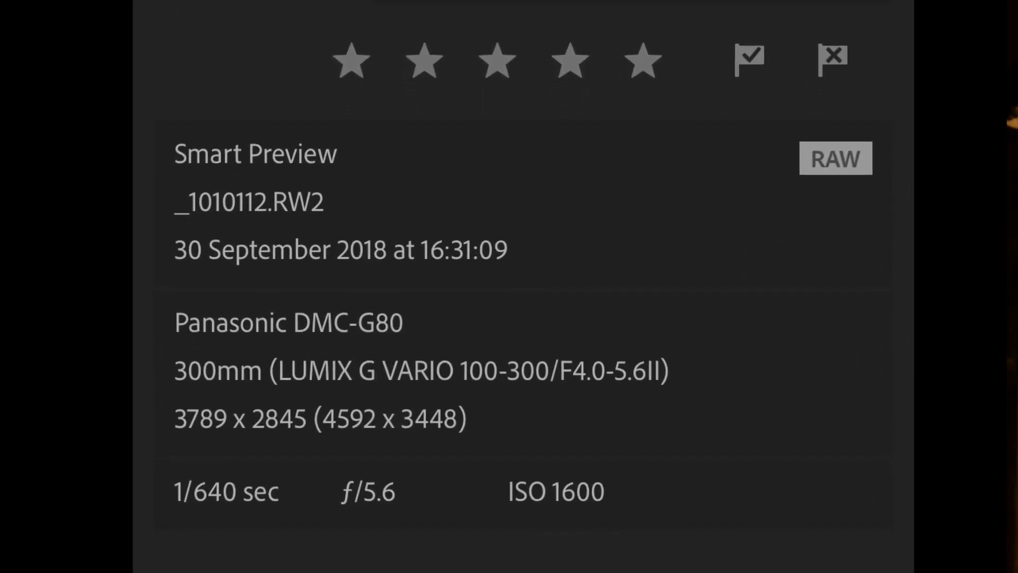